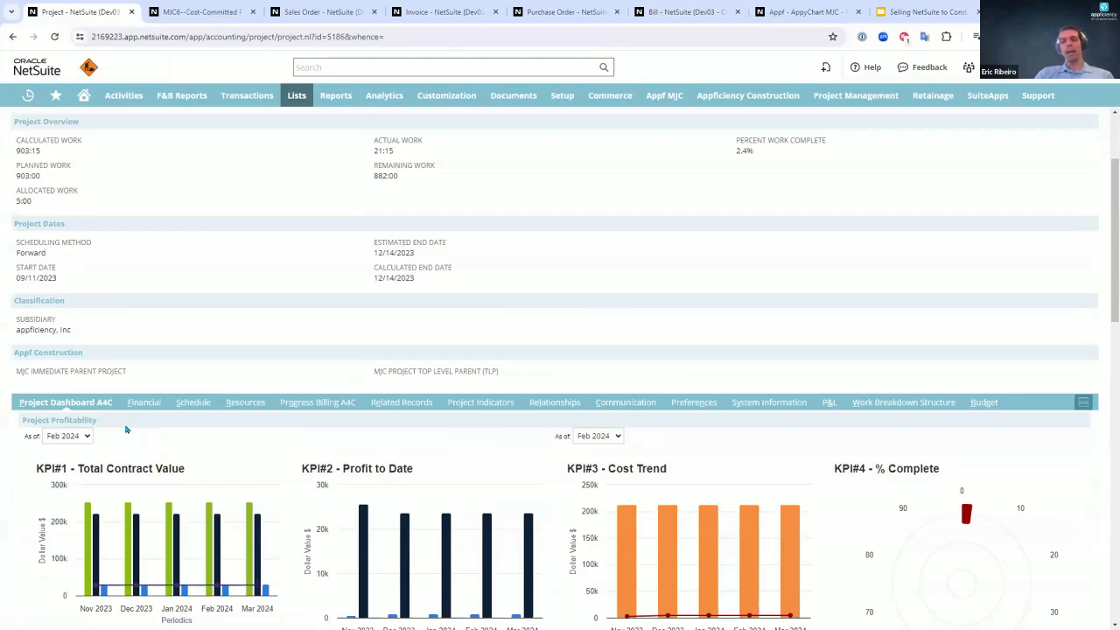
mouse_move(140, 434)
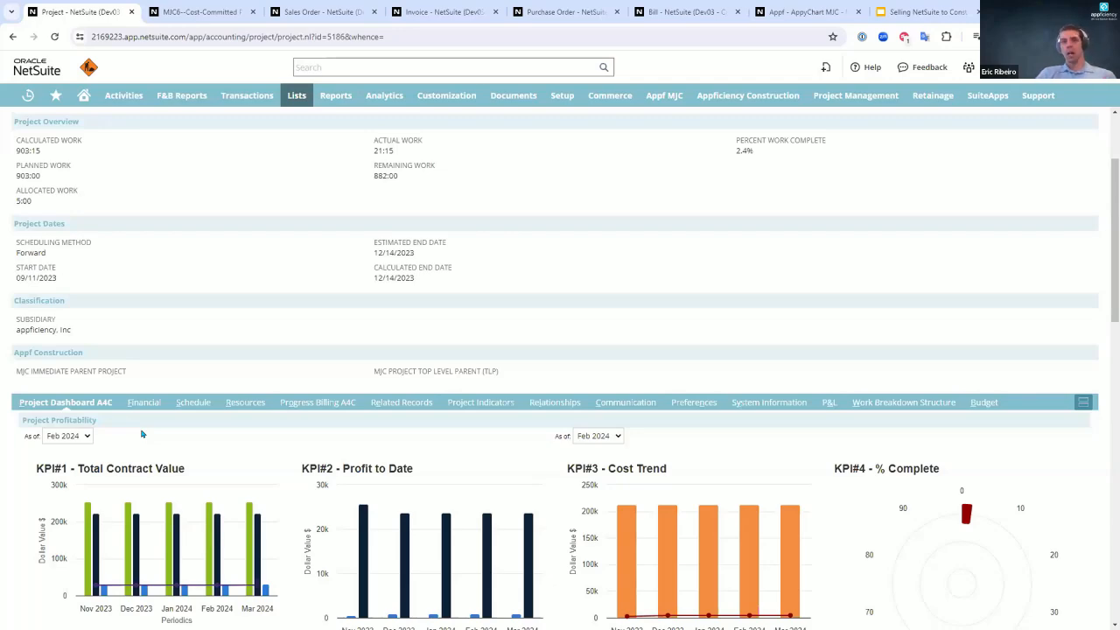
scroll("down", 3)
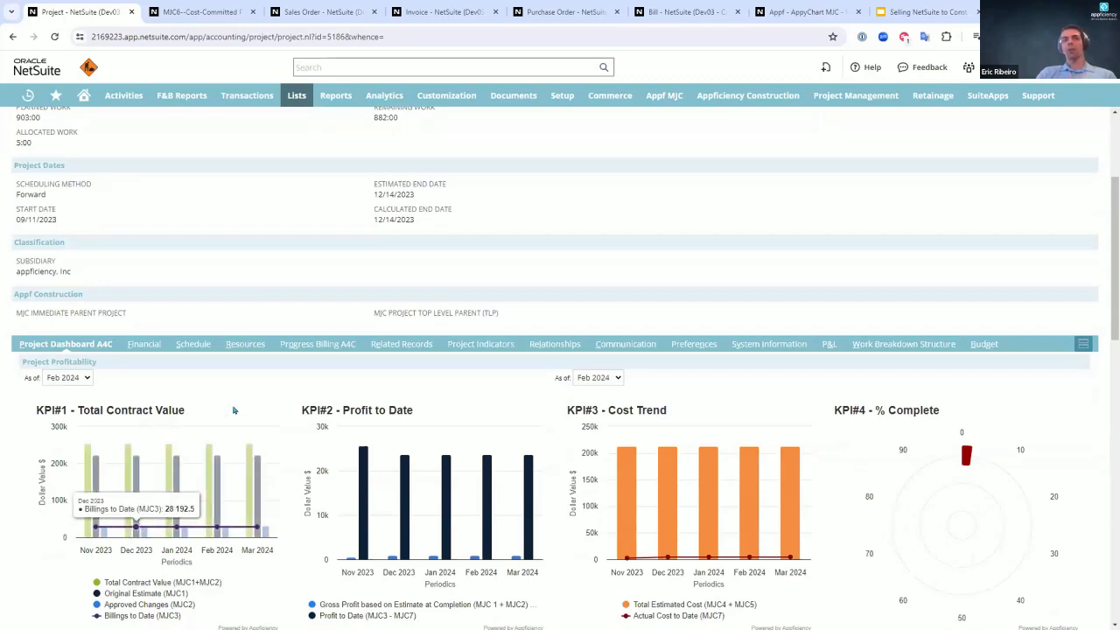
scroll("down", 3)
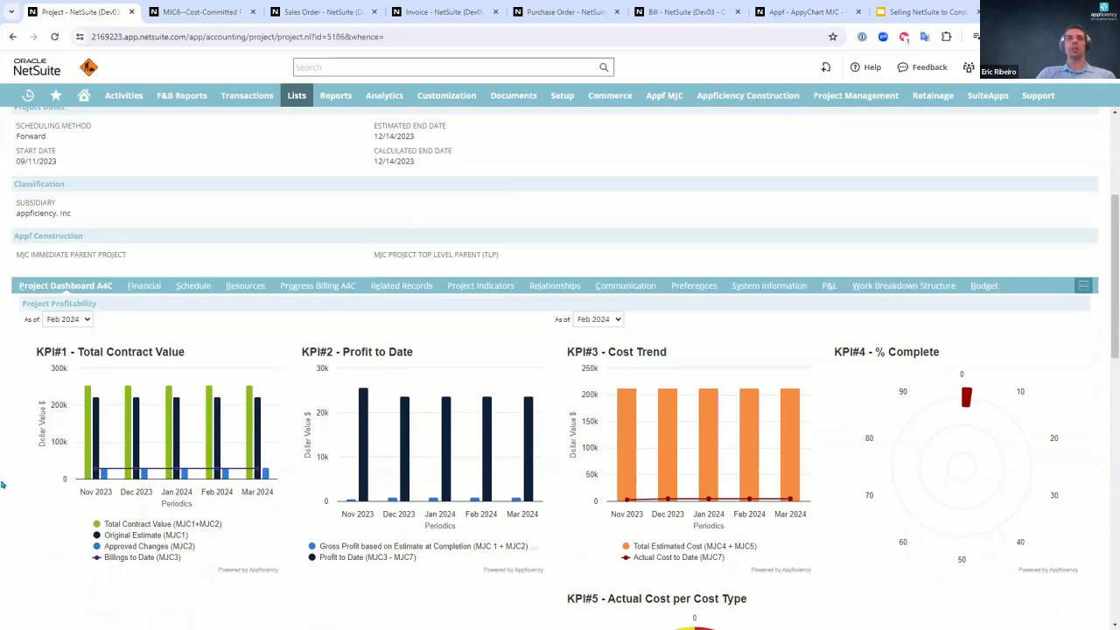
scroll("up", 3)
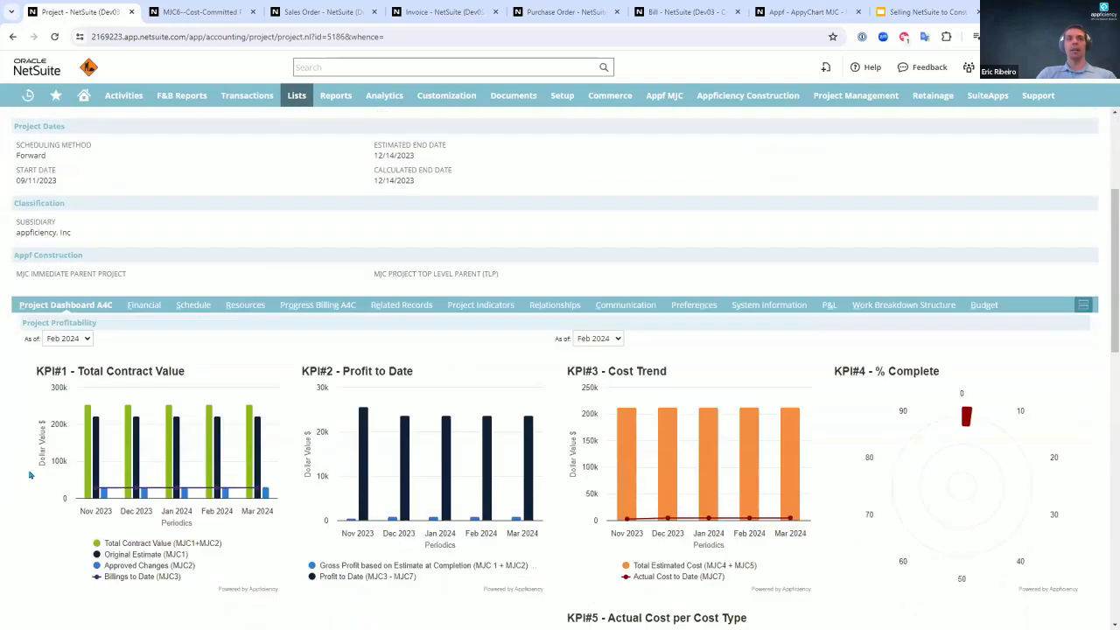
scroll("down", 3)
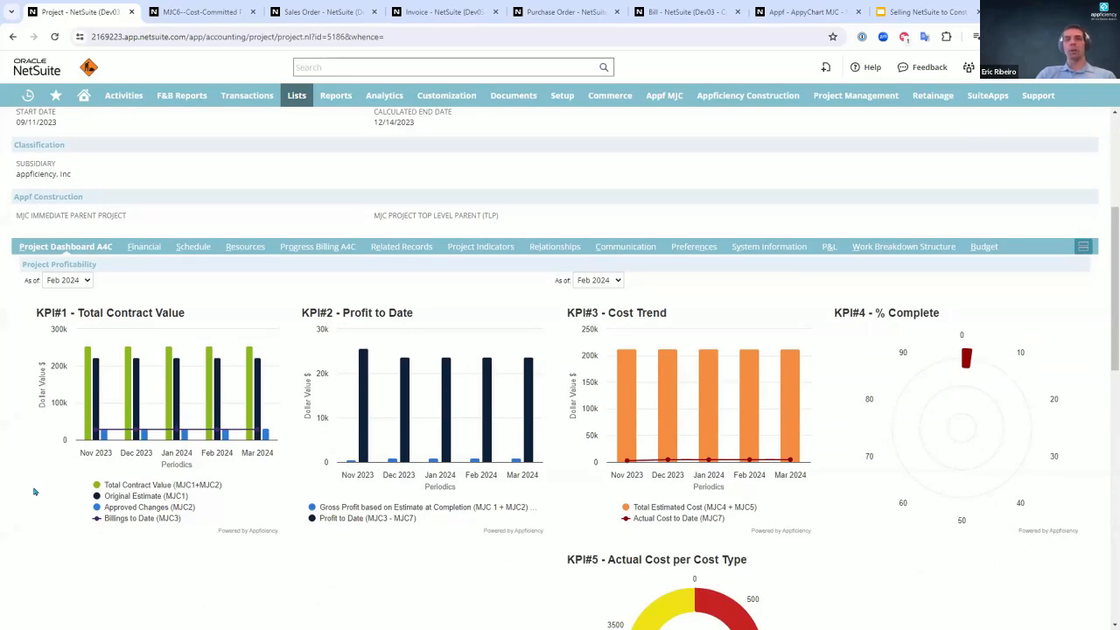
scroll("down", 3)
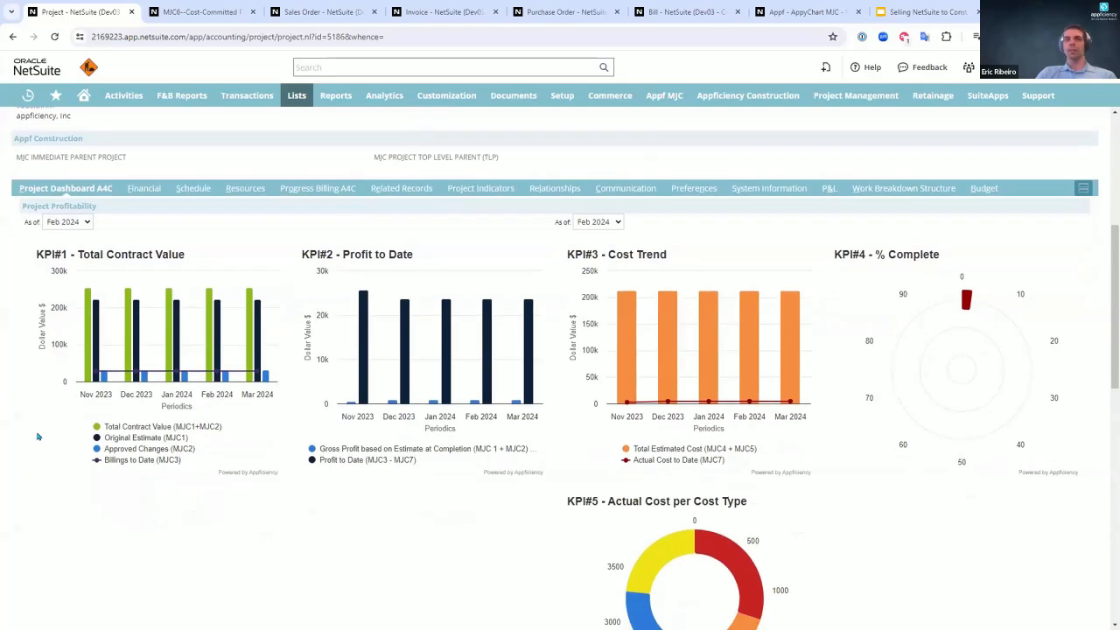
mouse_move(58, 453)
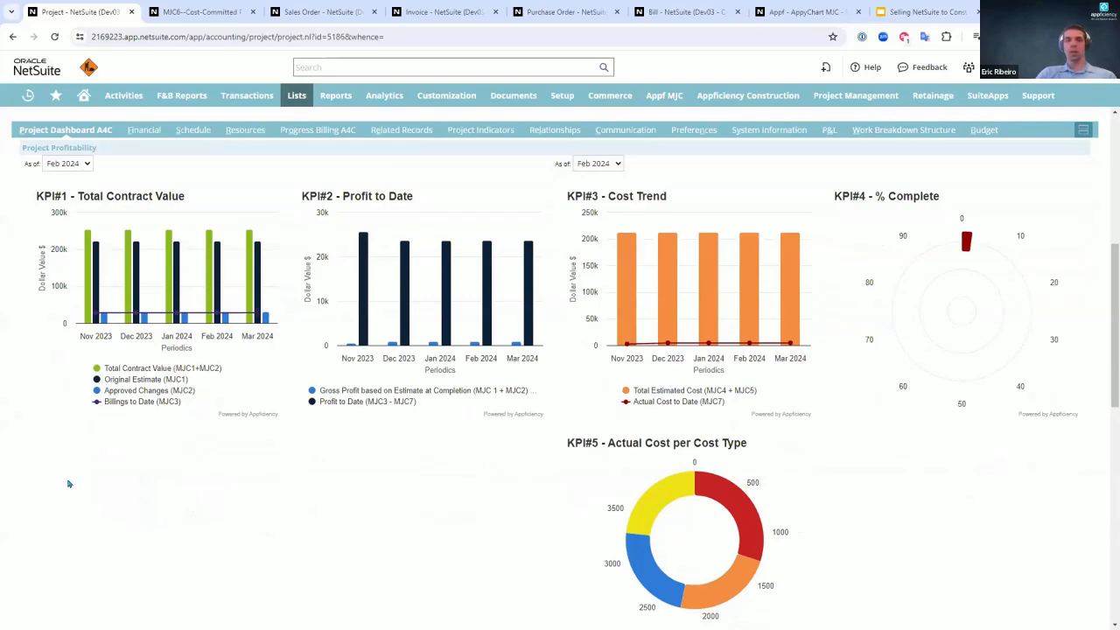
mouse_move(295, 452)
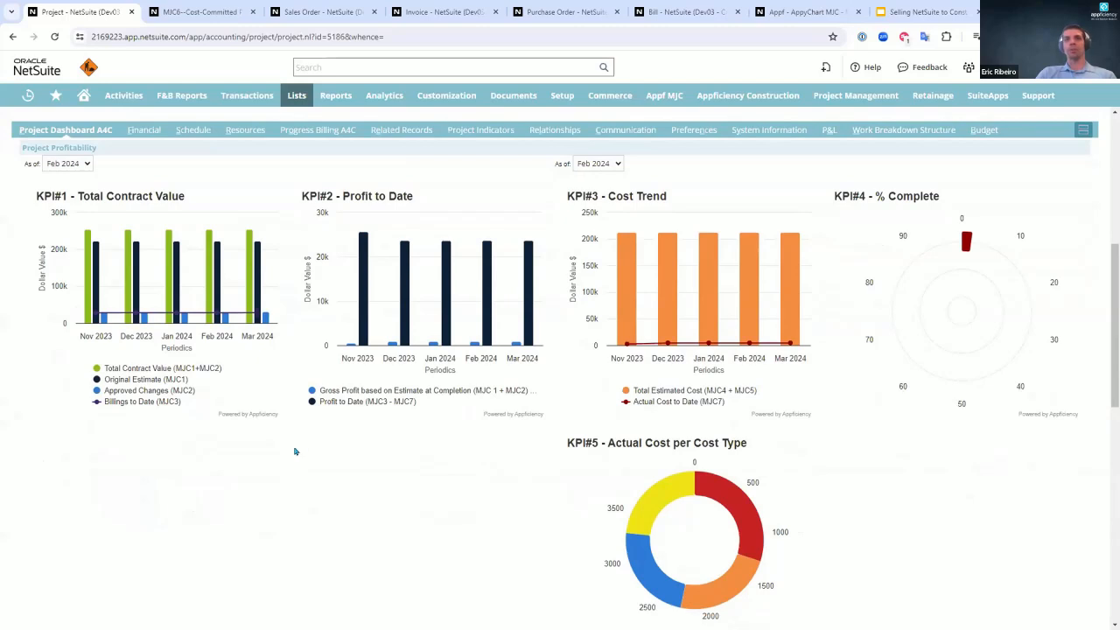
mouse_move(234, 457)
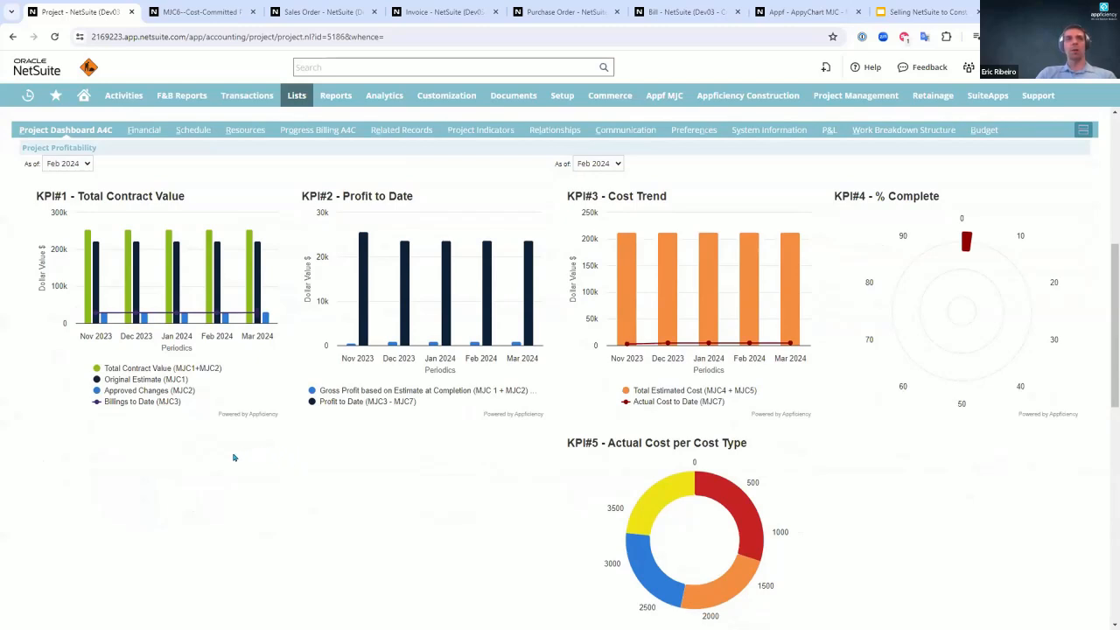
mouse_move(944, 396)
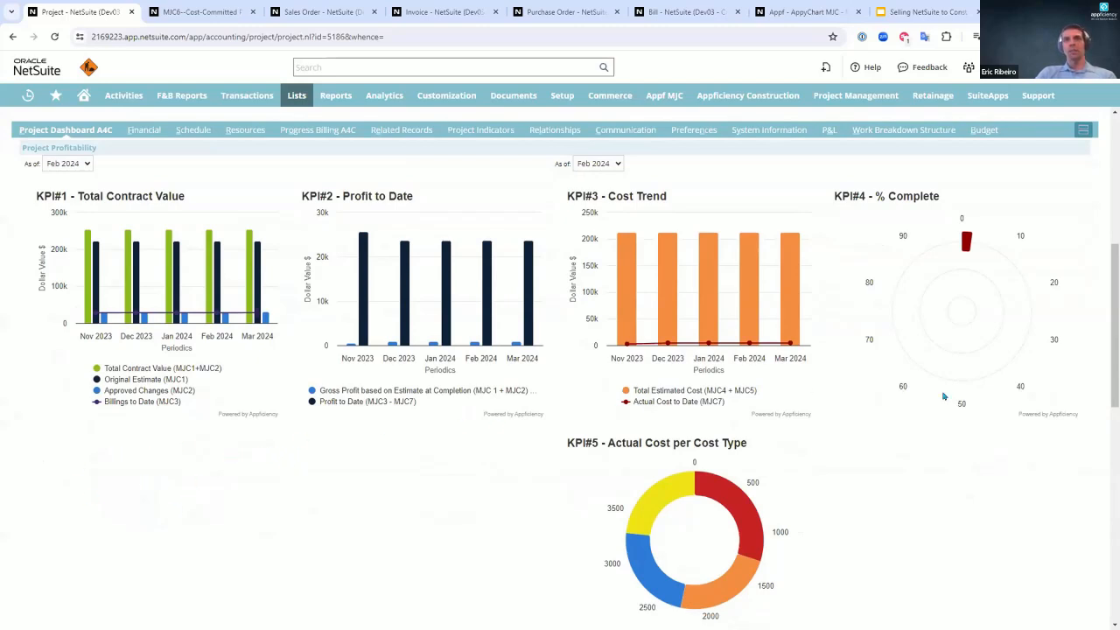
mouse_move(71, 538)
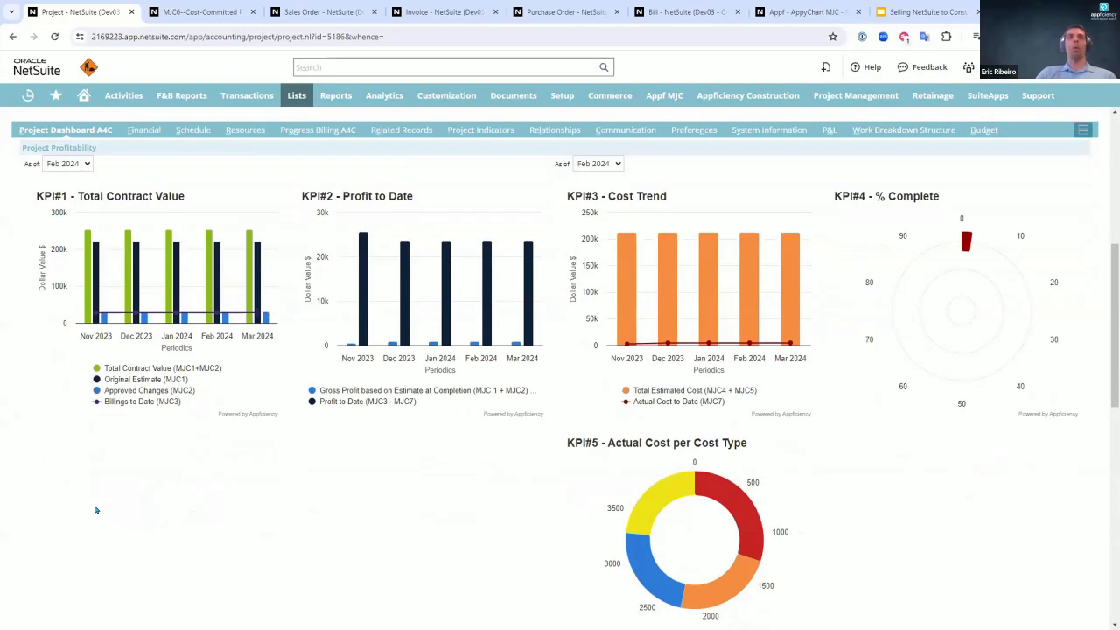
mouse_move(216, 313)
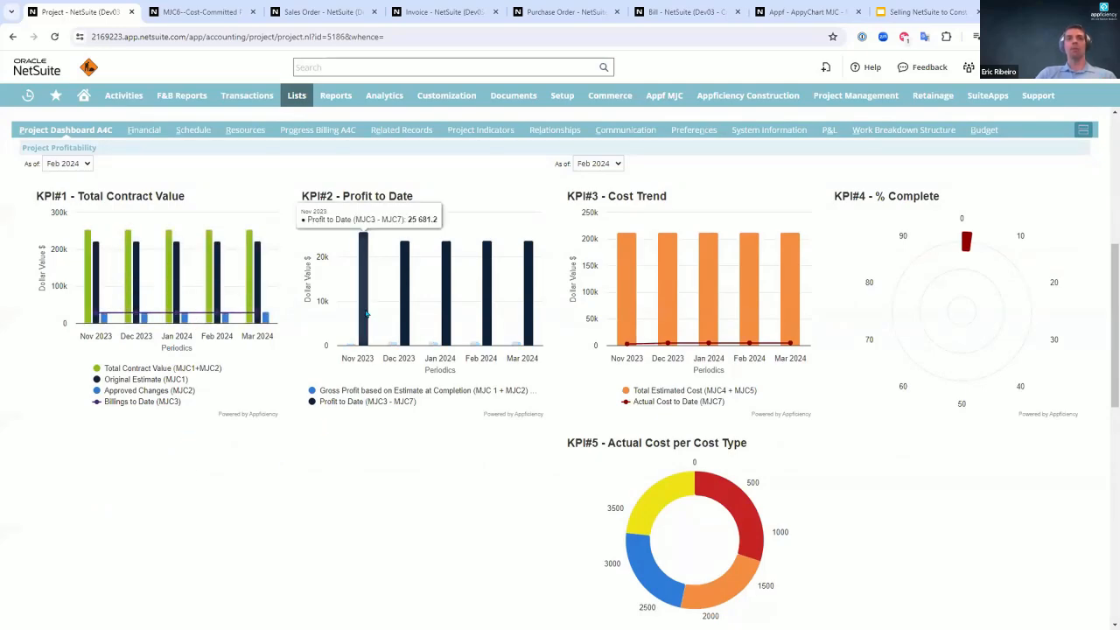
mouse_move(402, 381)
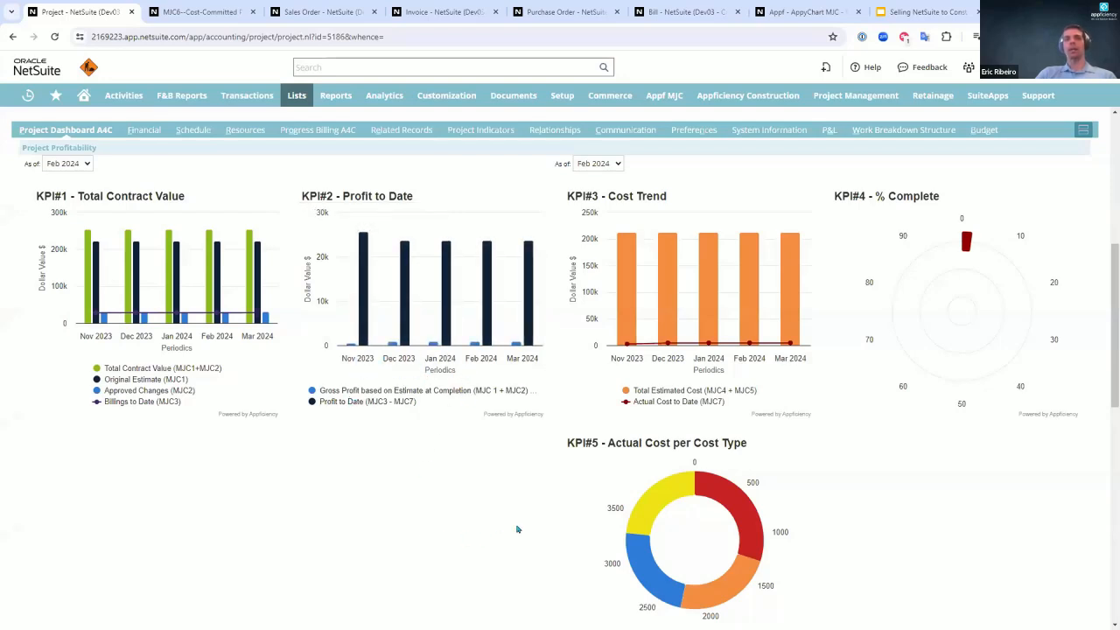
mouse_move(635, 346)
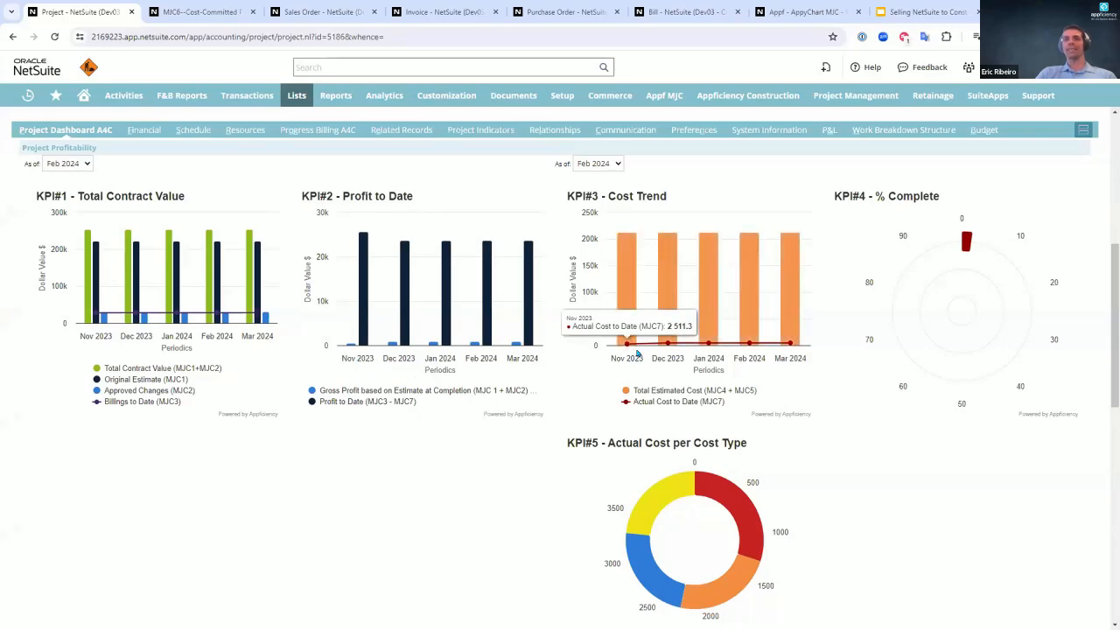
mouse_move(668, 341)
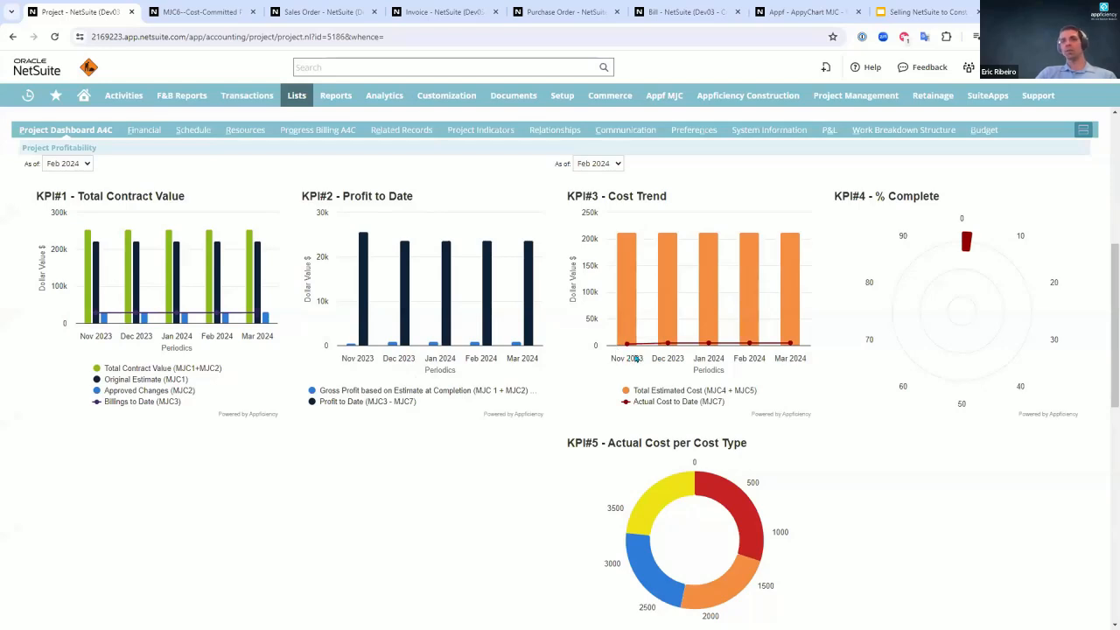
mouse_move(630, 355)
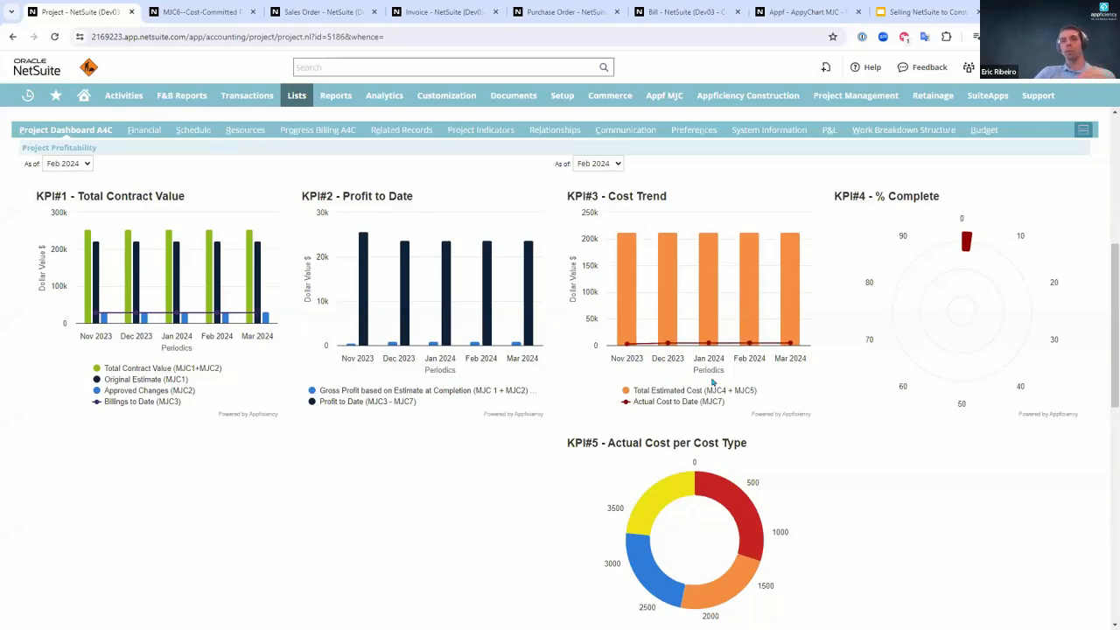
mouse_move(957, 252)
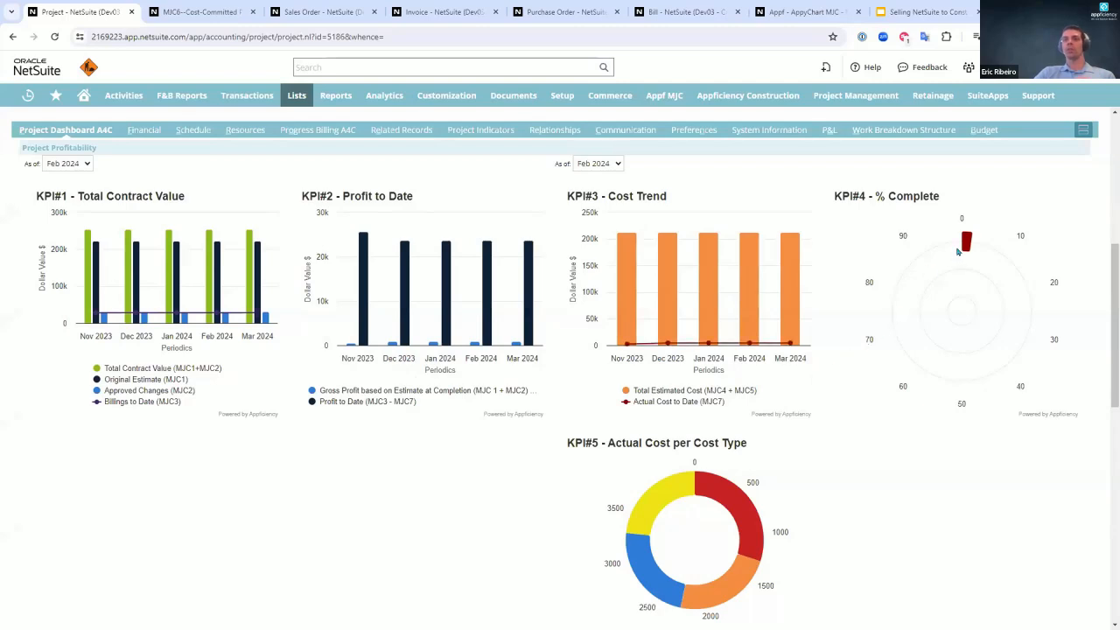
scroll("down", 3)
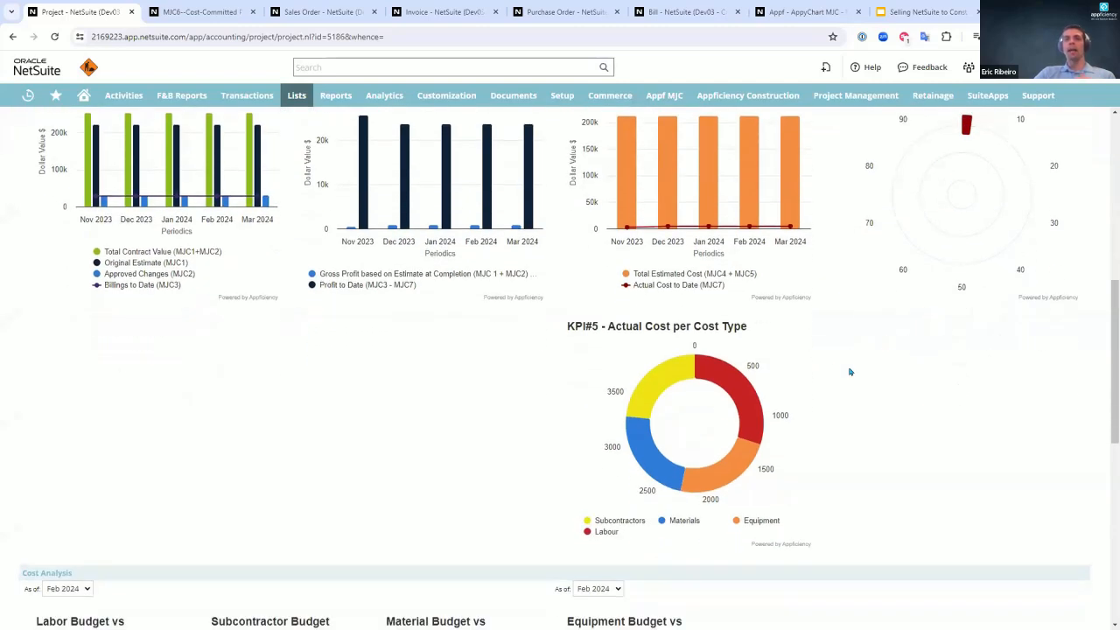
scroll("down", 3)
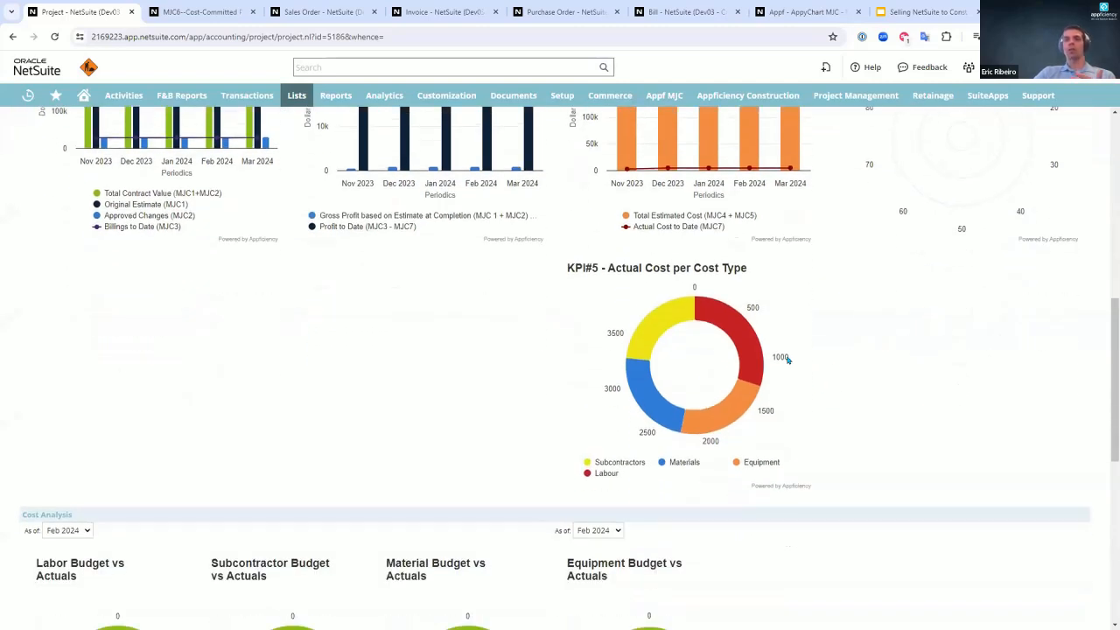
mouse_move(696, 372)
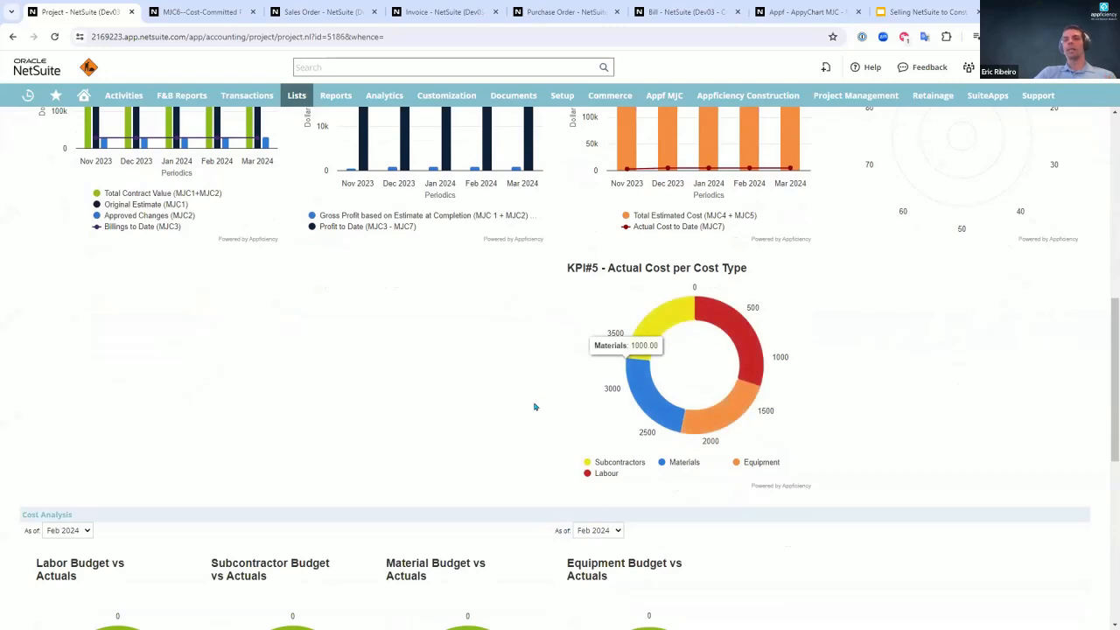
mouse_move(516, 443)
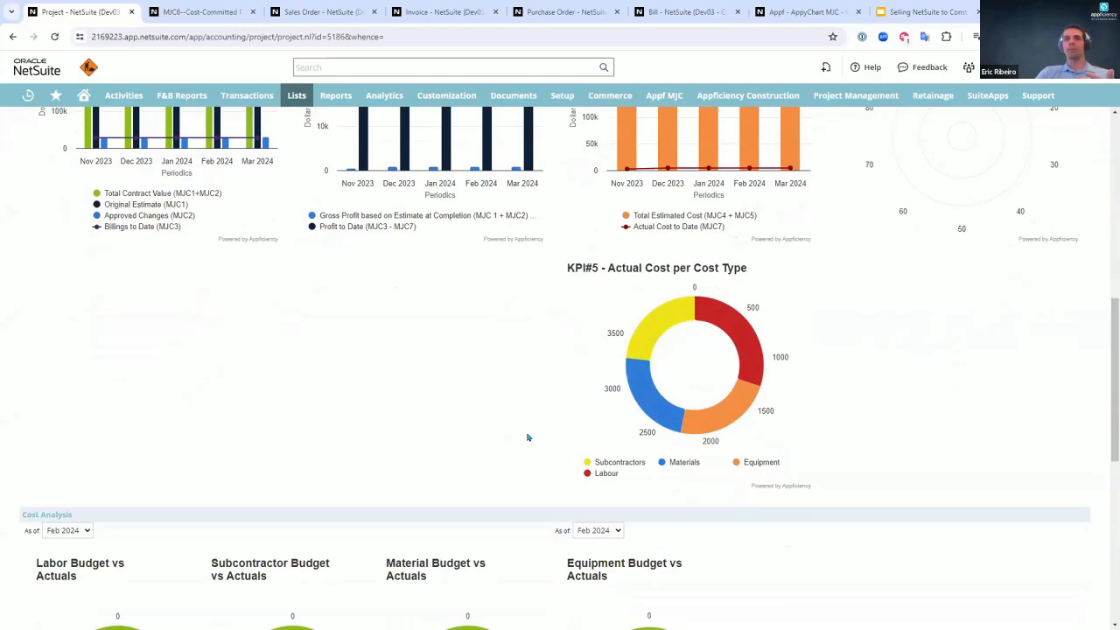
mouse_move(677, 490)
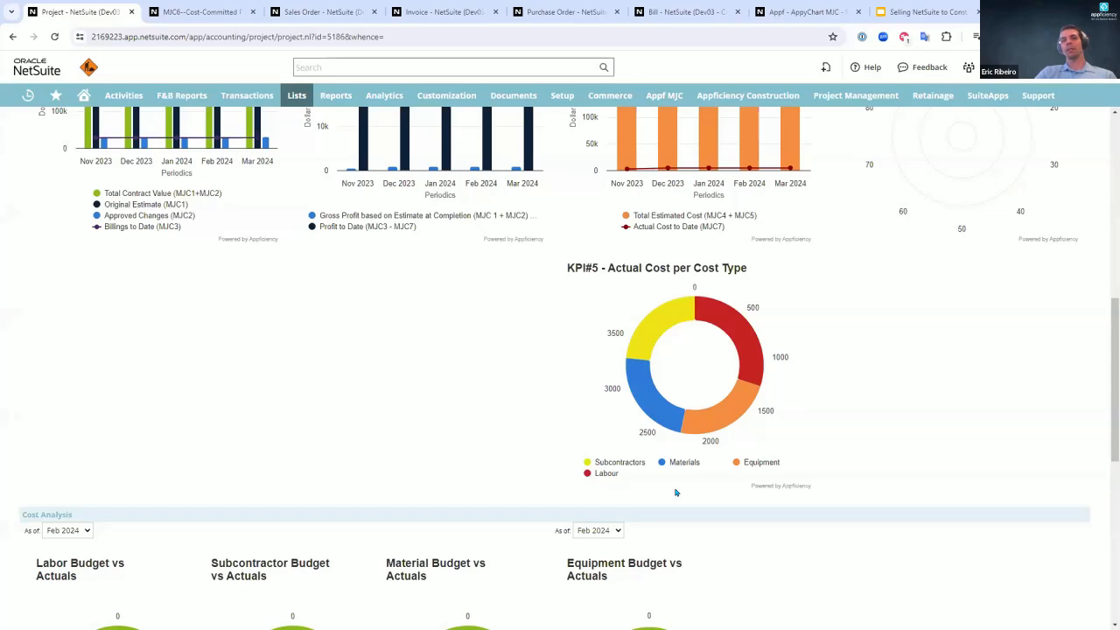
mouse_move(726, 418)
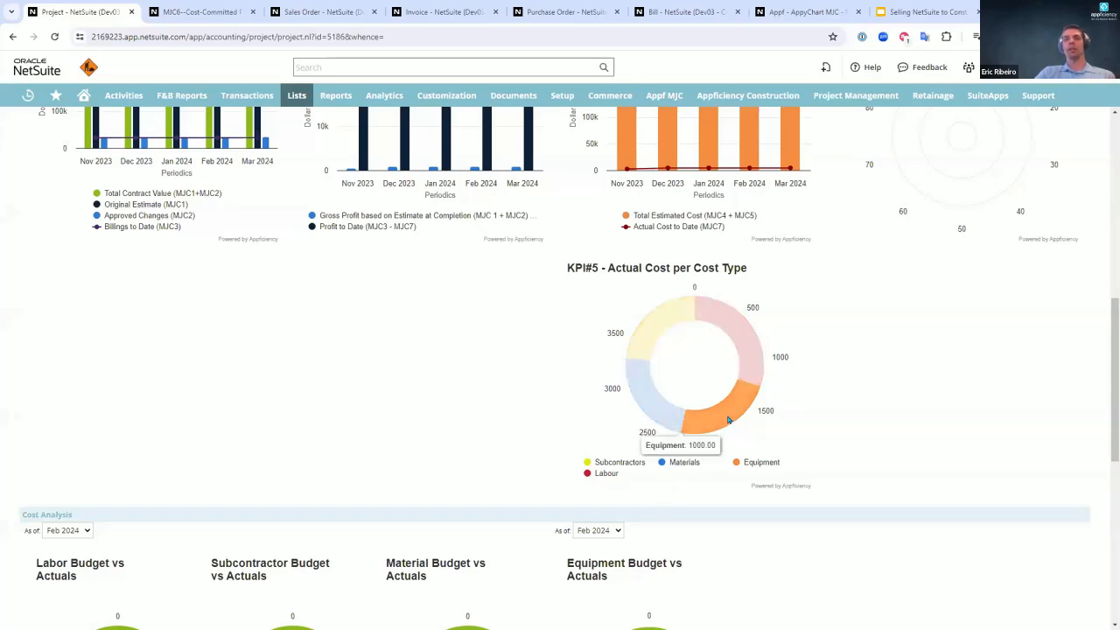
mouse_move(691, 427)
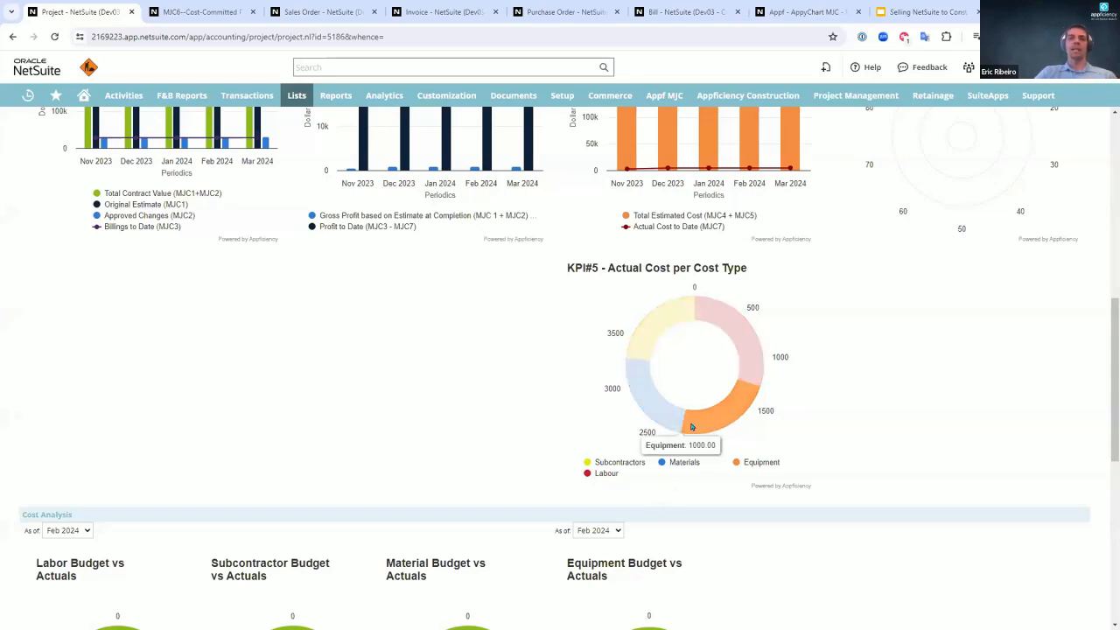
mouse_move(647, 339)
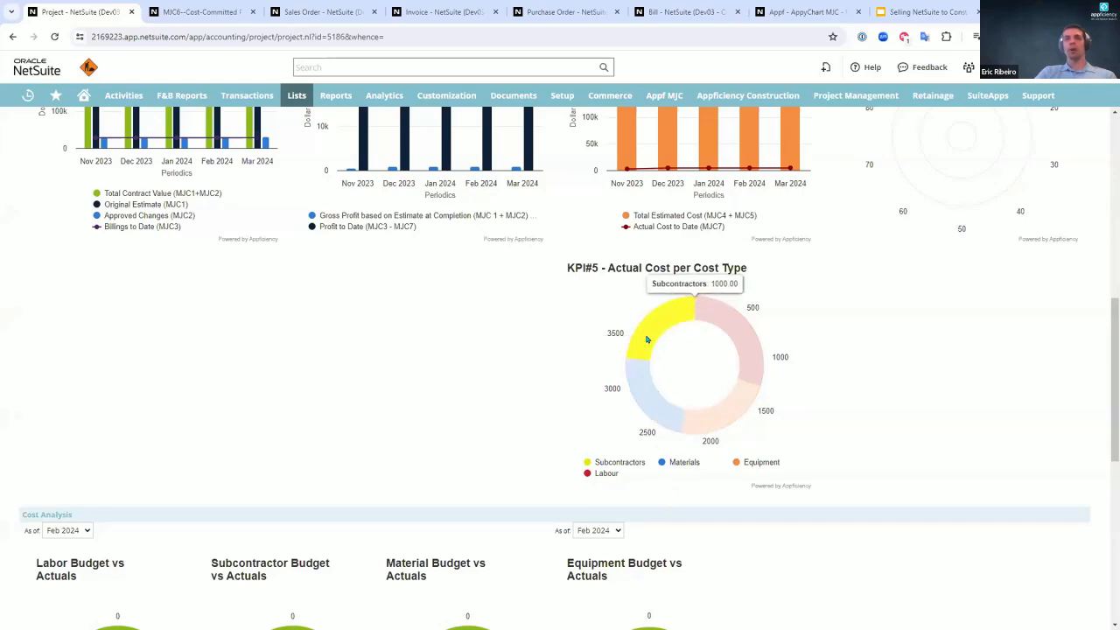
mouse_move(719, 326)
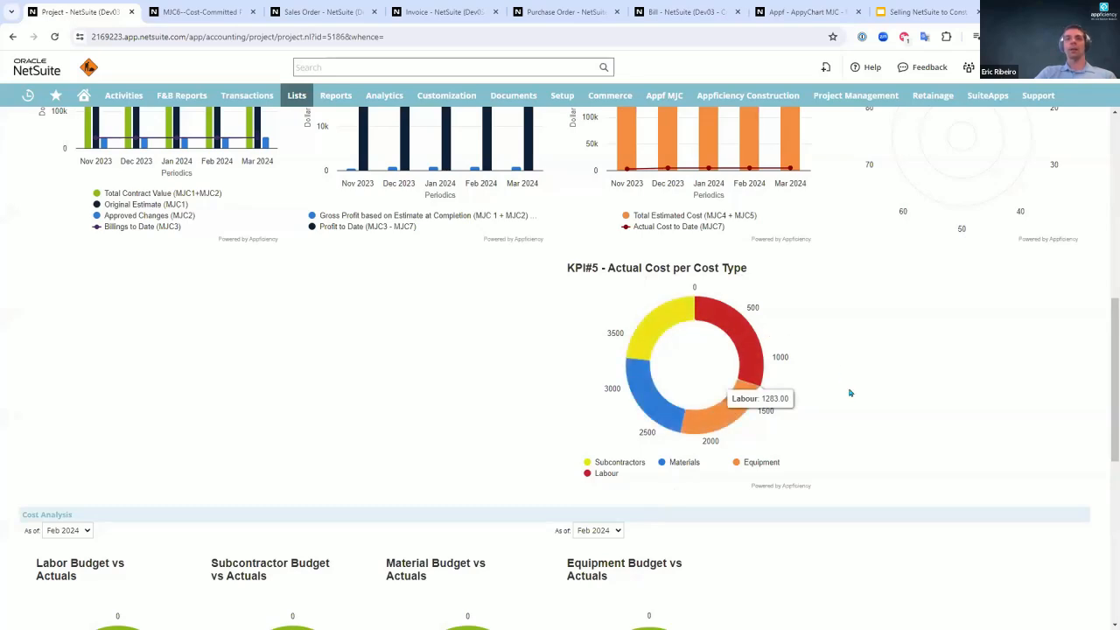
scroll("down", 3)
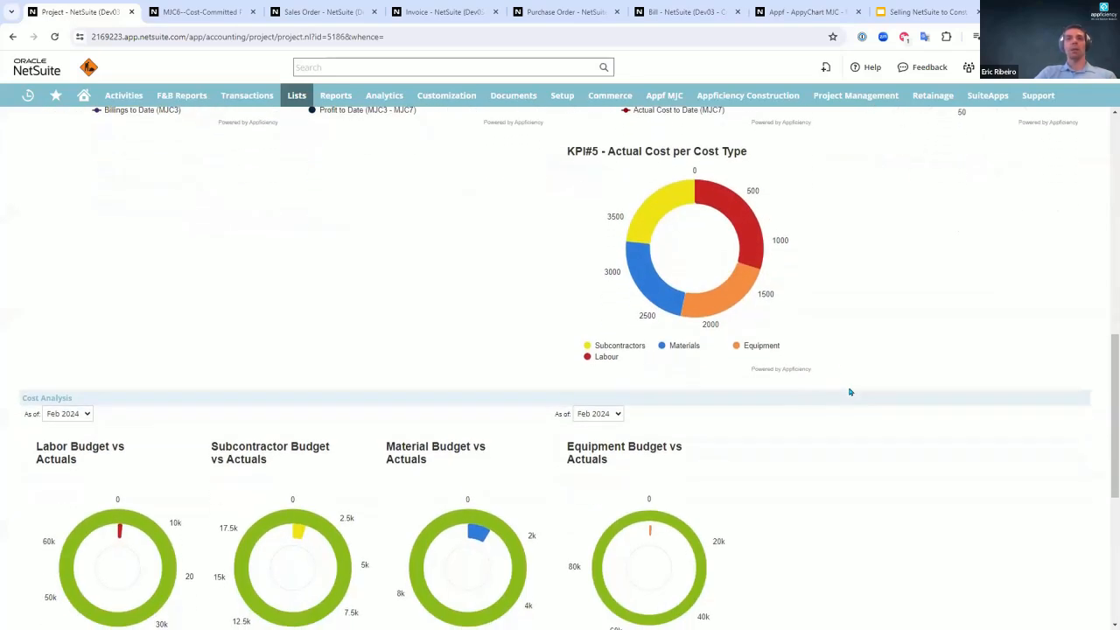
scroll("down", 3)
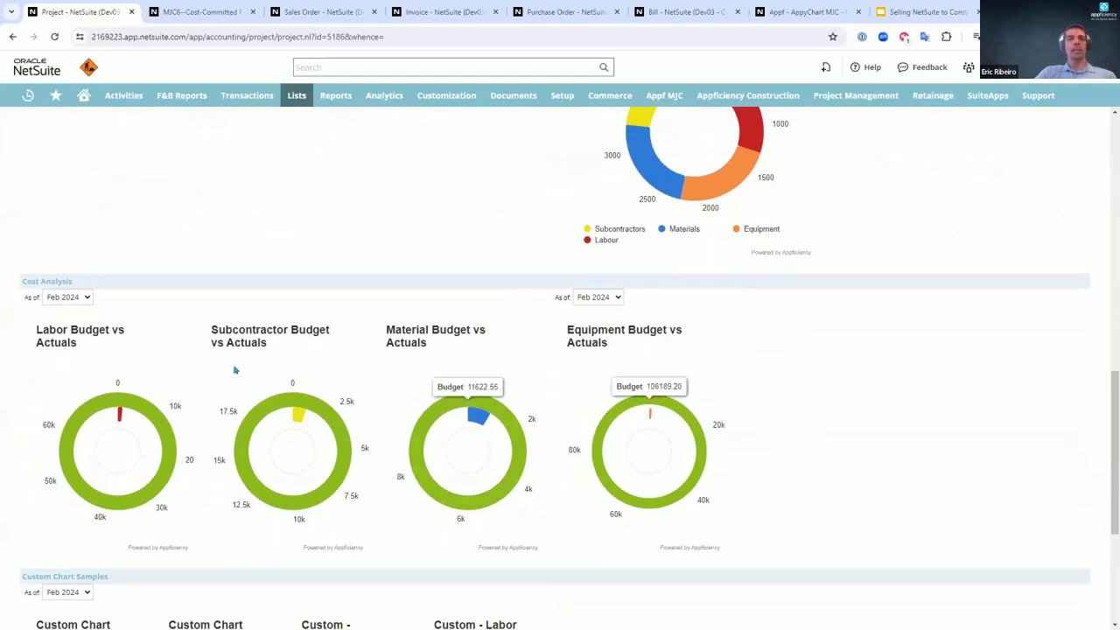
mouse_move(90, 350)
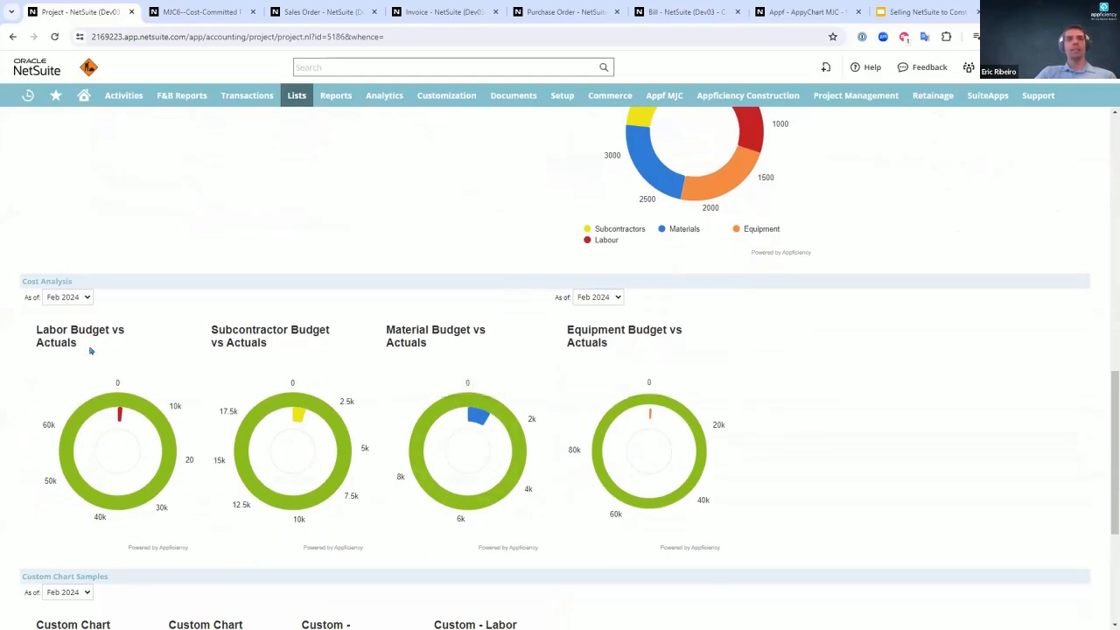
mouse_move(19, 483)
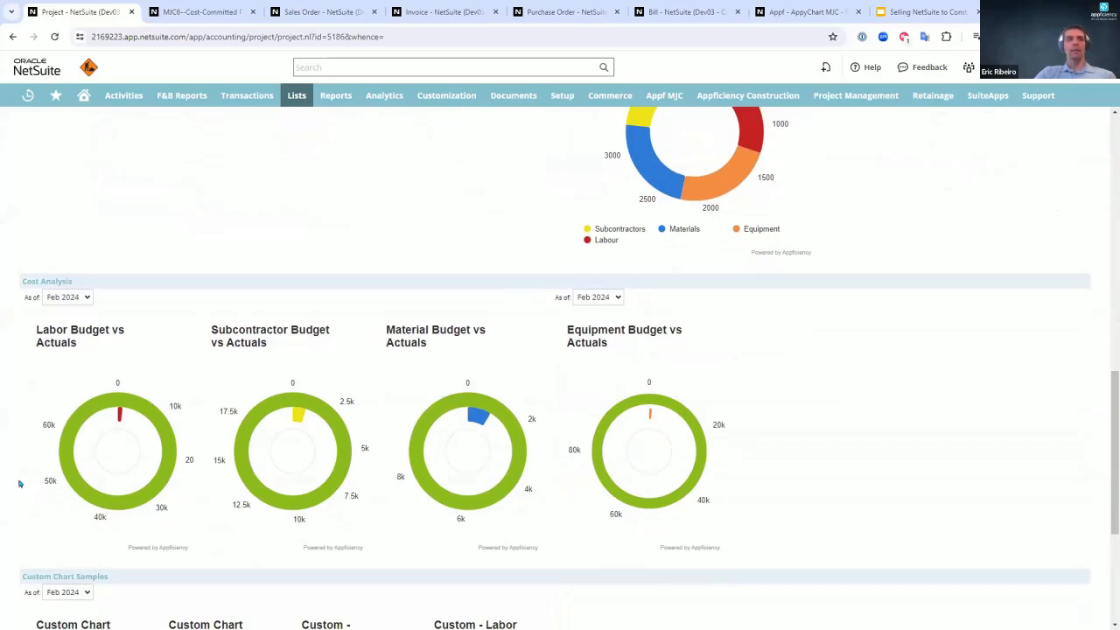
mouse_move(53, 373)
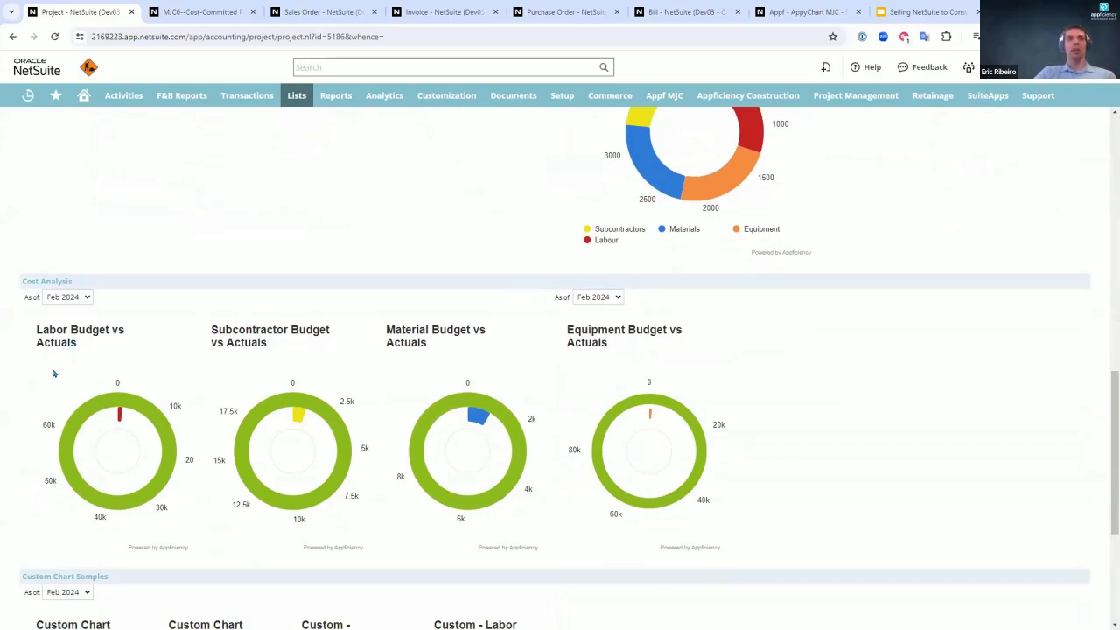
mouse_move(297, 415)
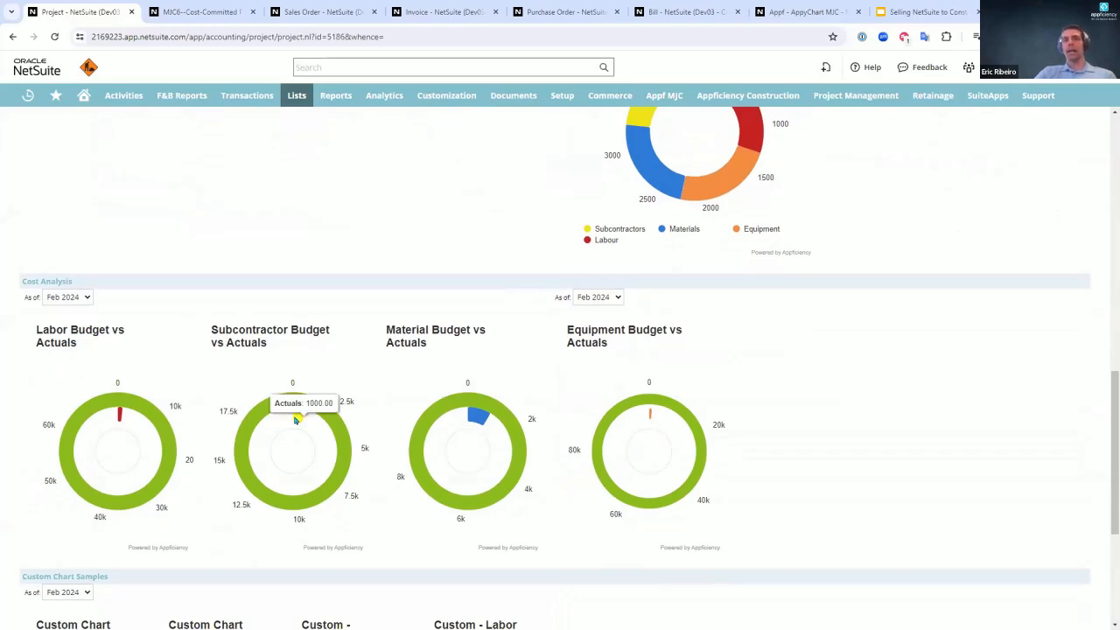
mouse_move(309, 415)
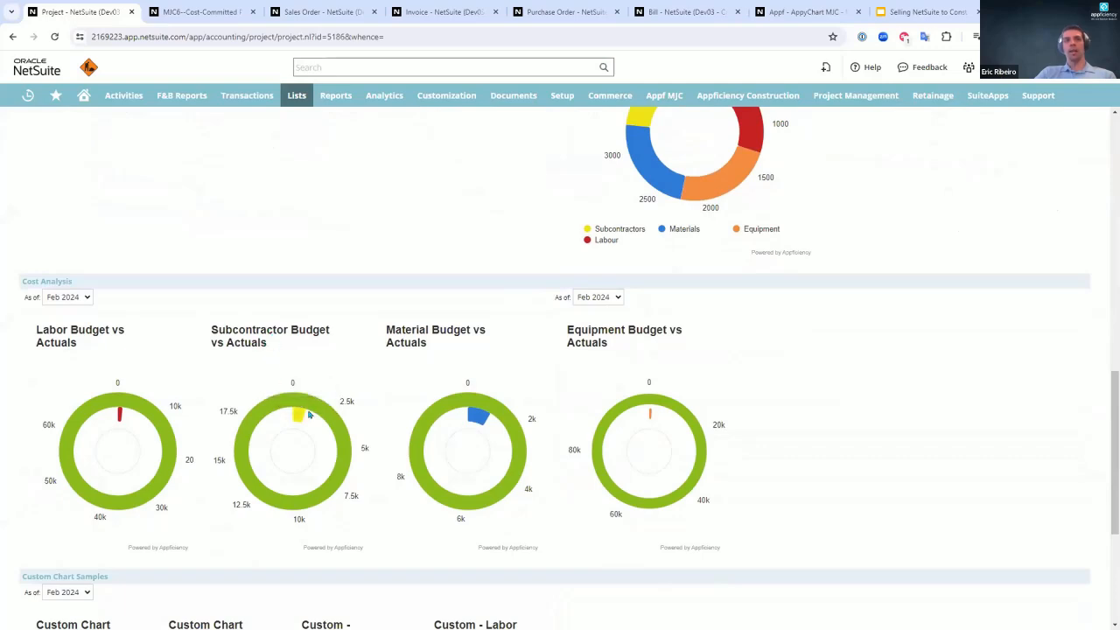
mouse_move(302, 412)
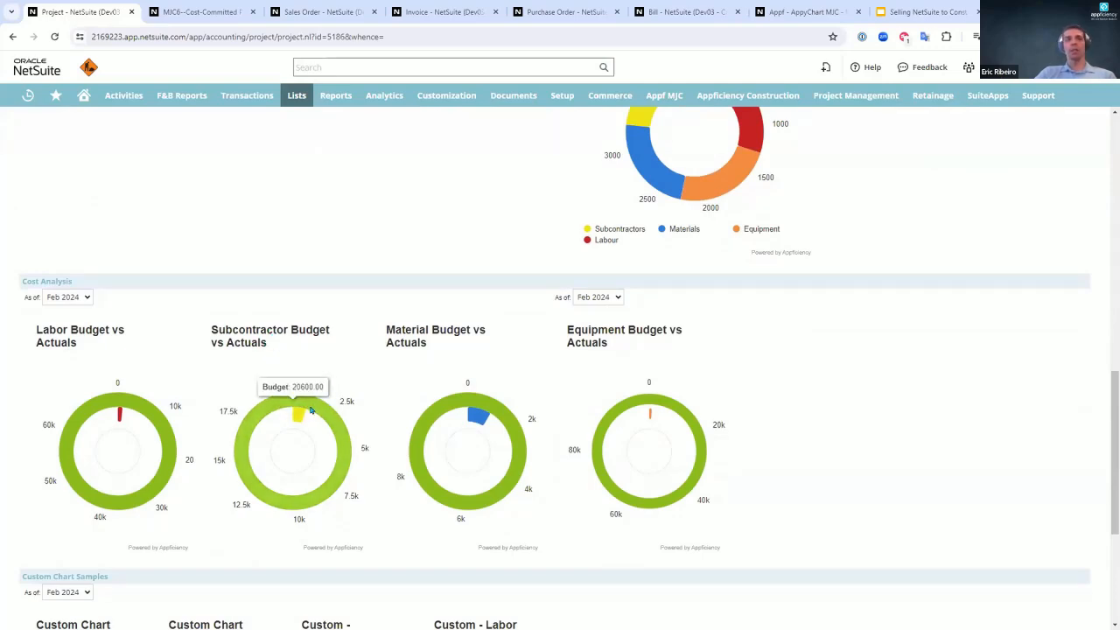
mouse_move(297, 418)
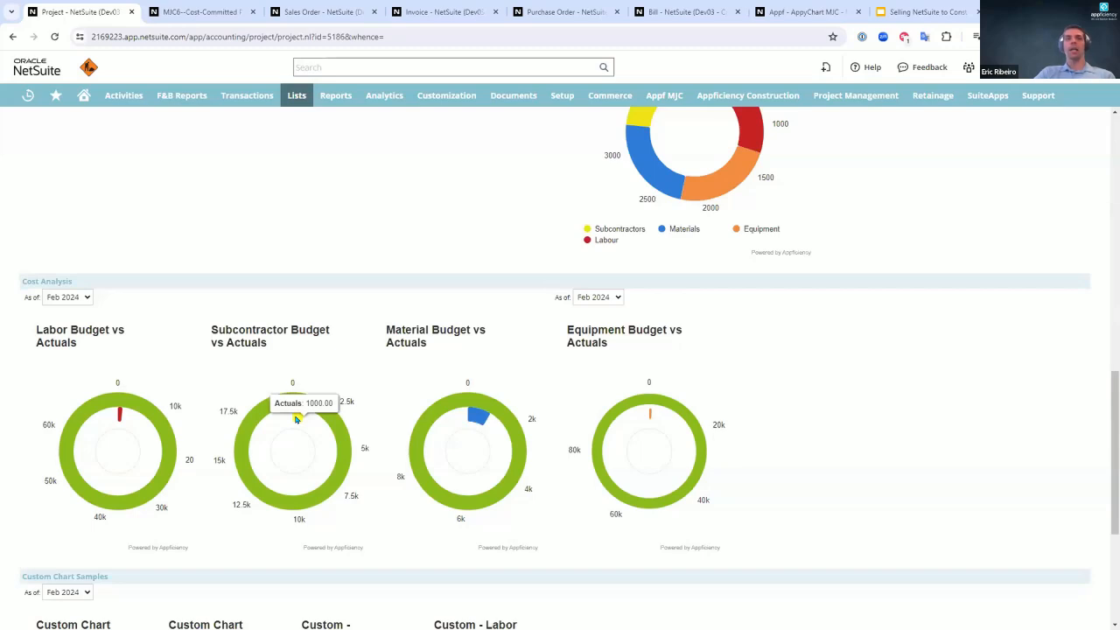
mouse_move(301, 419)
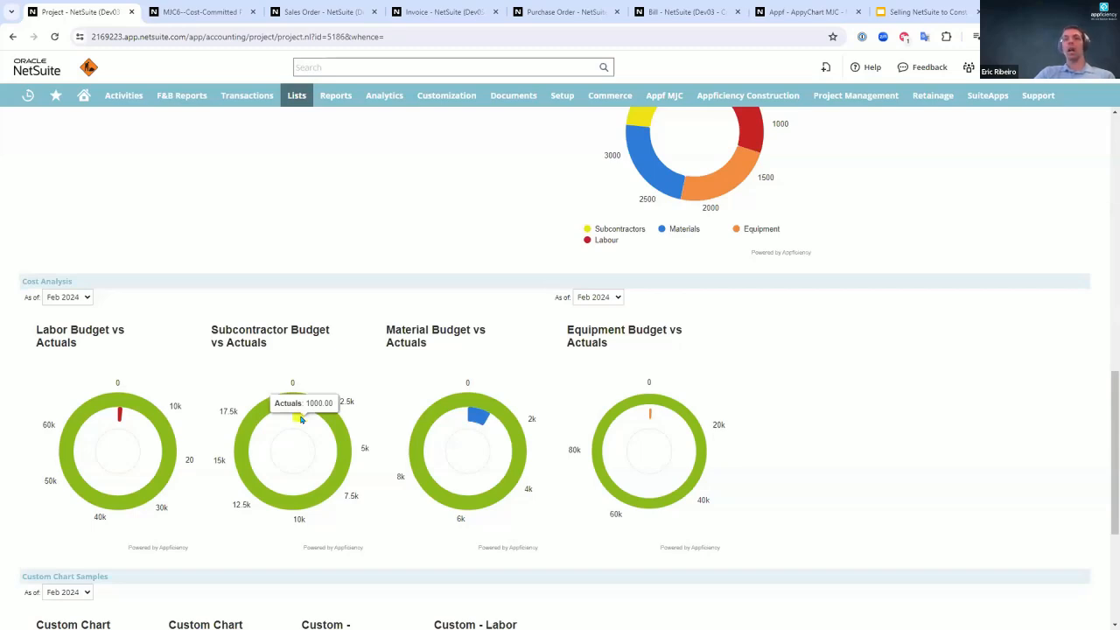
mouse_move(387, 479)
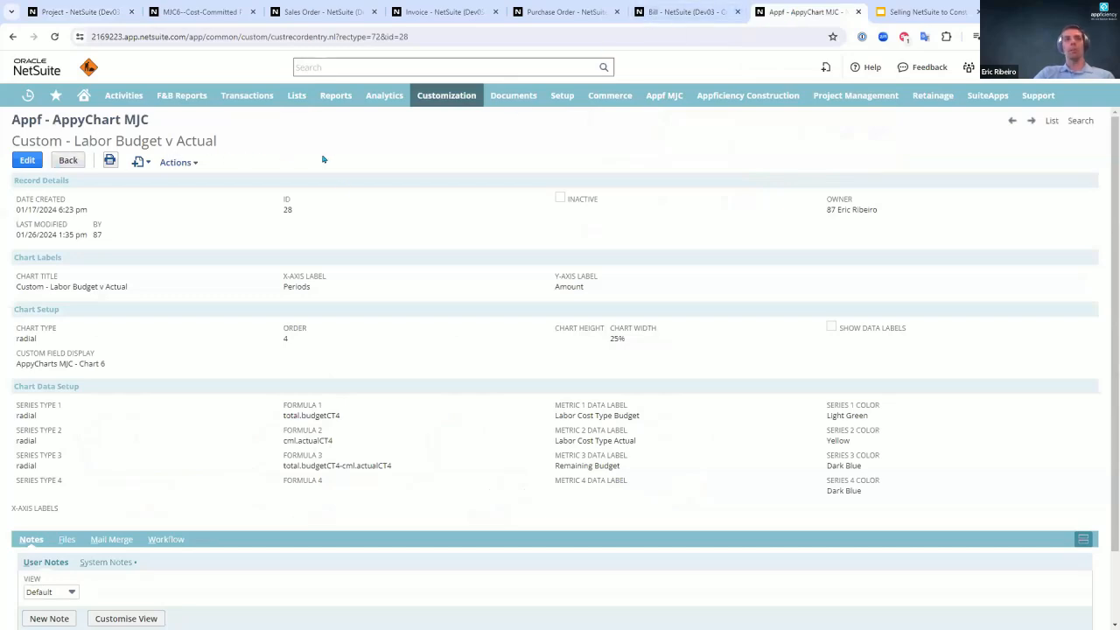
mouse_move(210, 351)
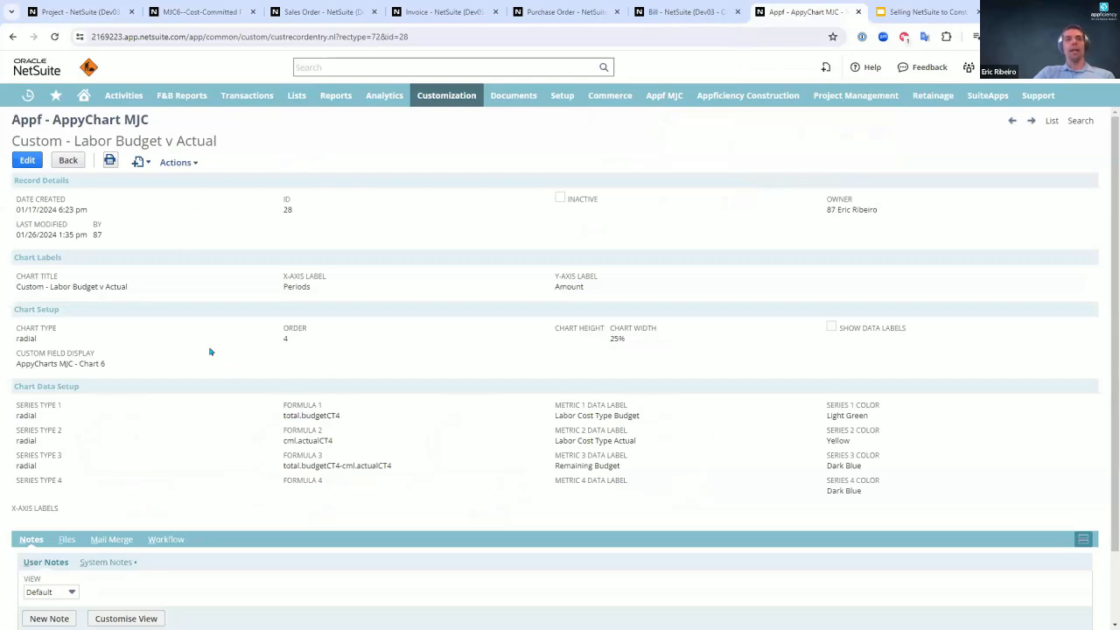
mouse_move(189, 341)
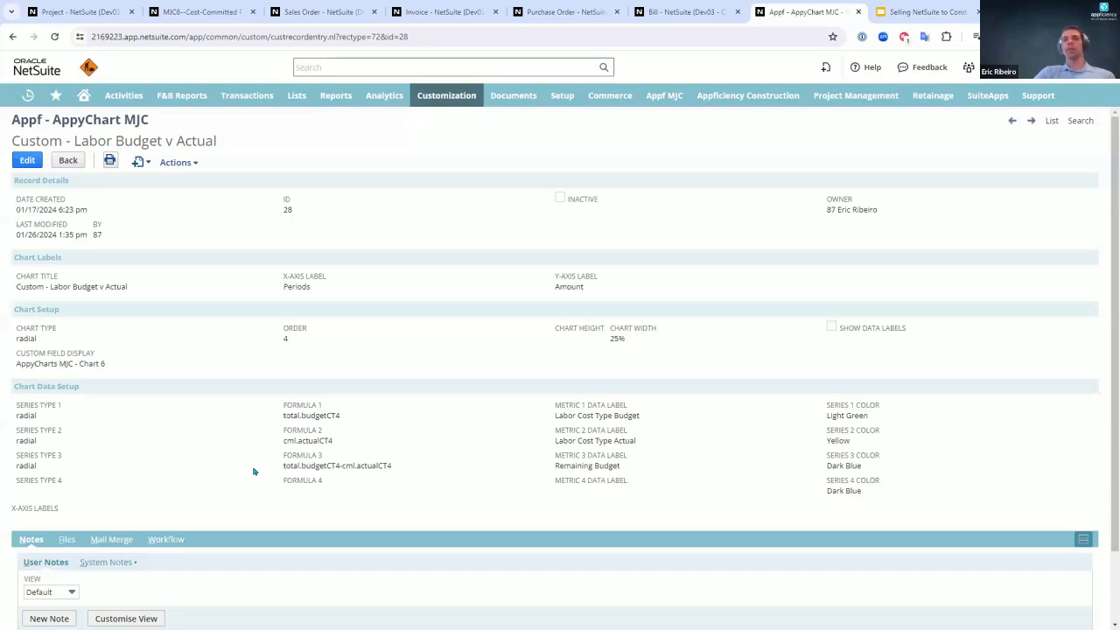
mouse_move(479, 429)
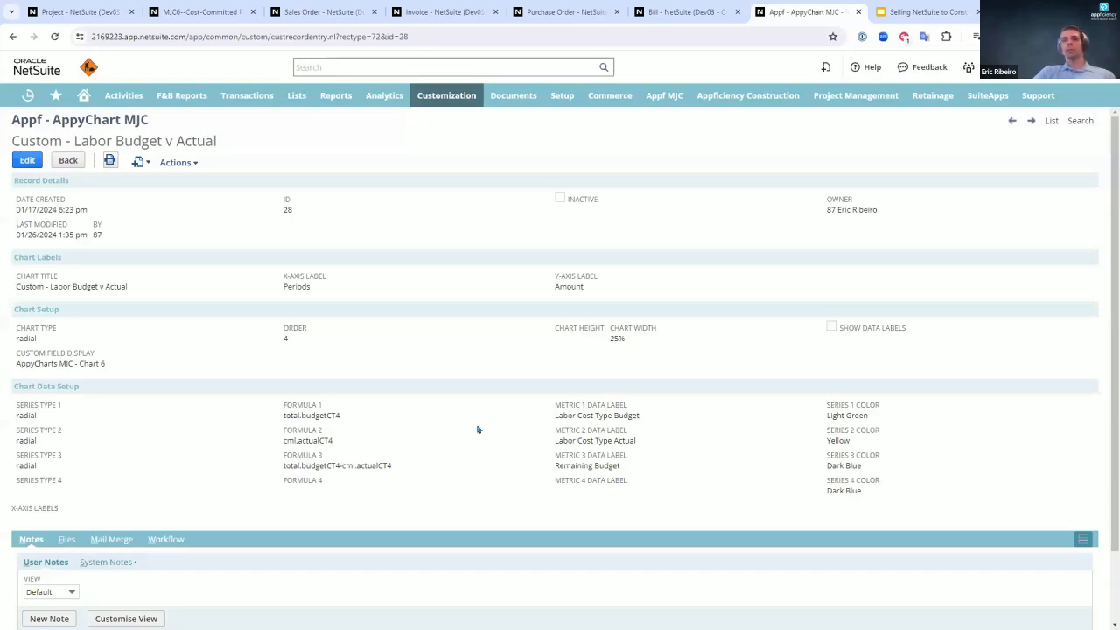
mouse_move(506, 438)
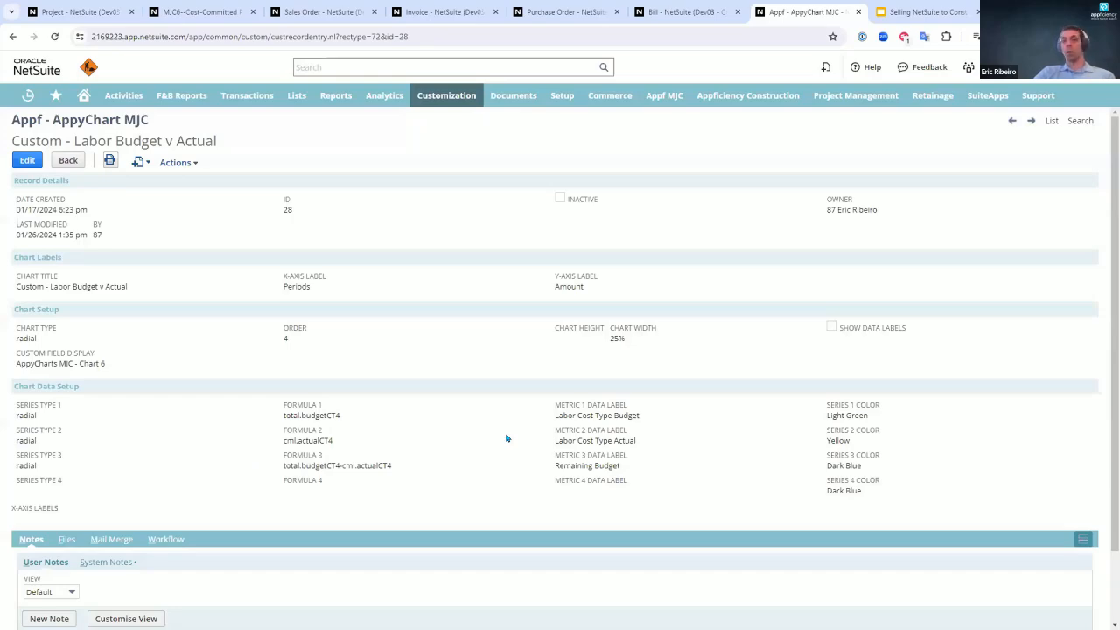
mouse_move(407, 484)
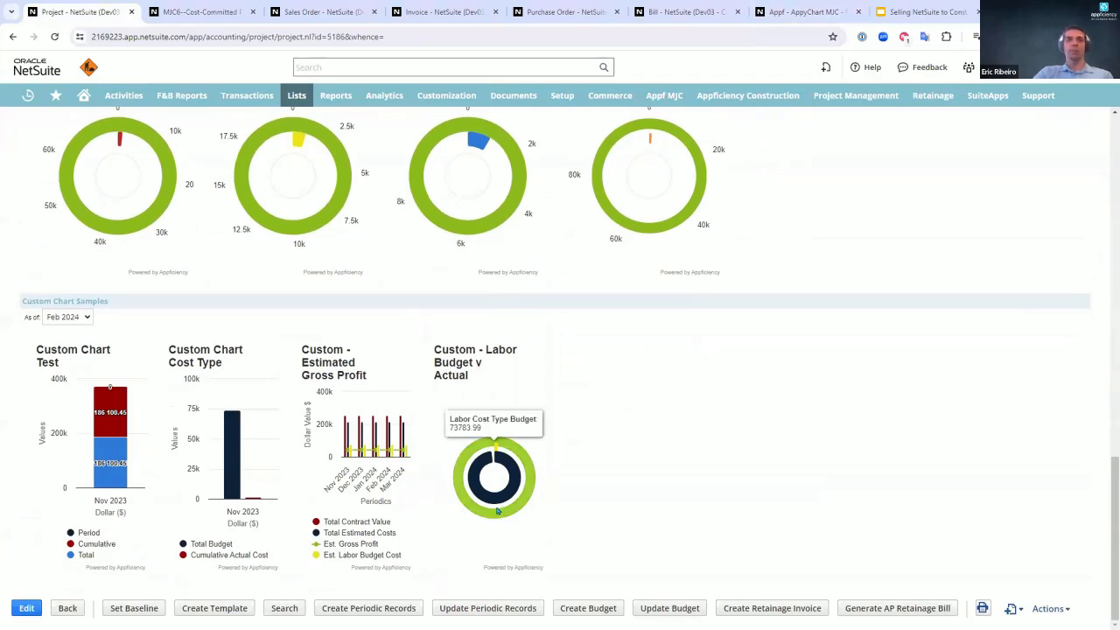
mouse_move(516, 564)
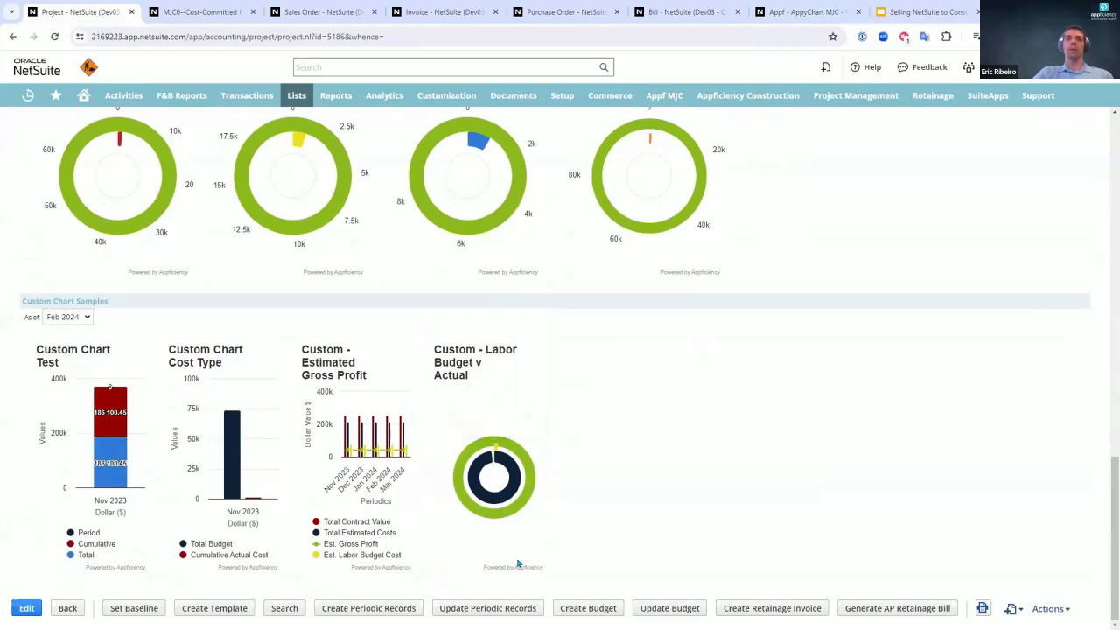
mouse_move(545, 554)
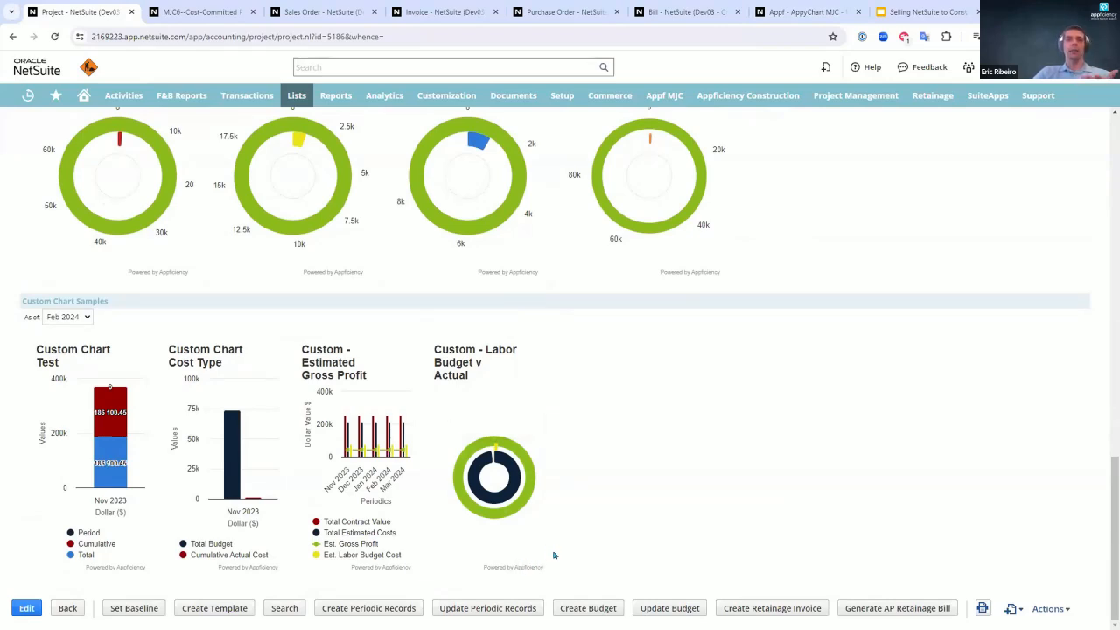
mouse_move(561, 541)
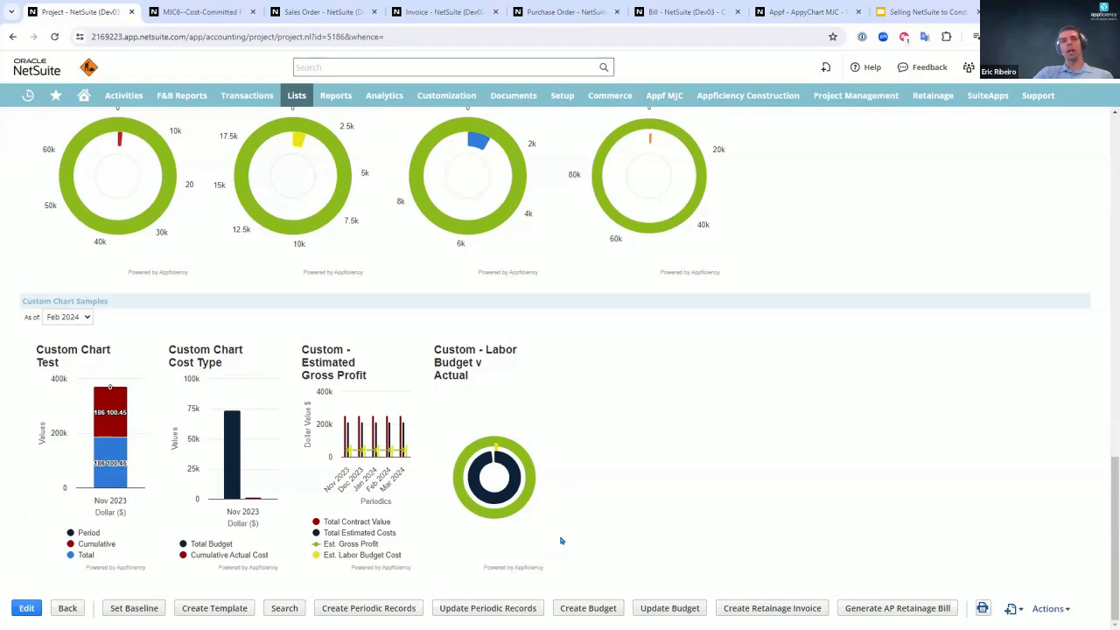
mouse_move(547, 540)
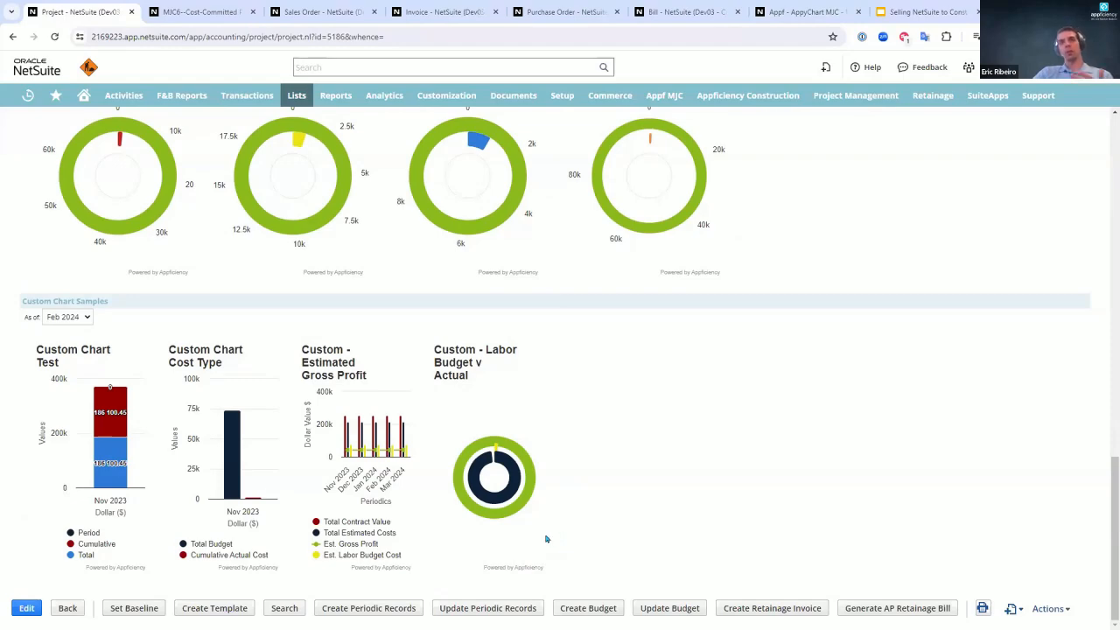
scroll("up", 3)
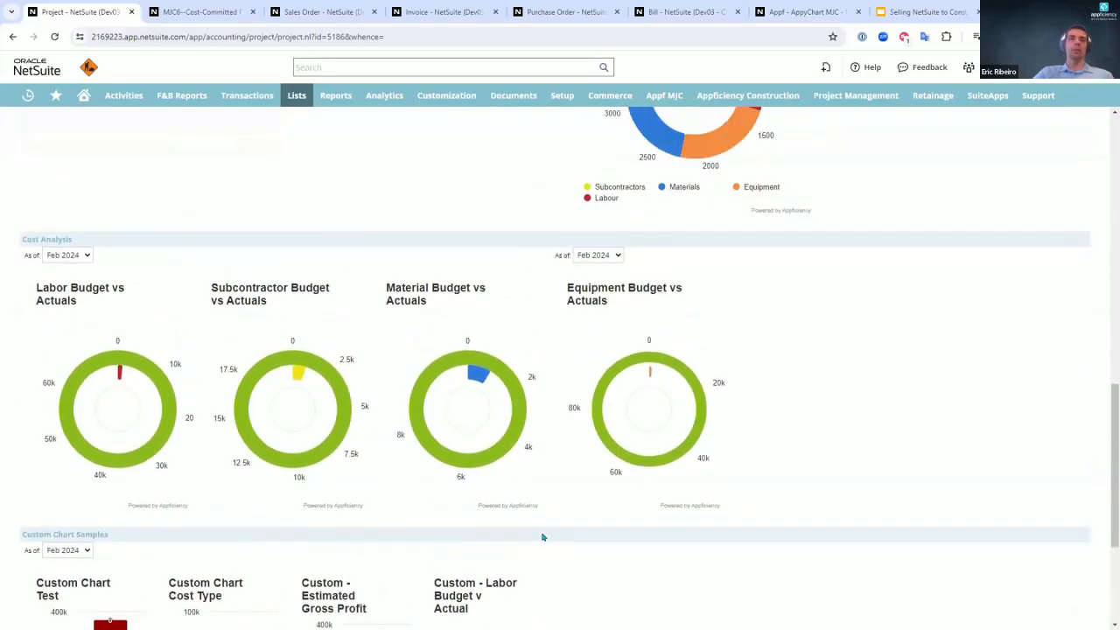
mouse_move(534, 540)
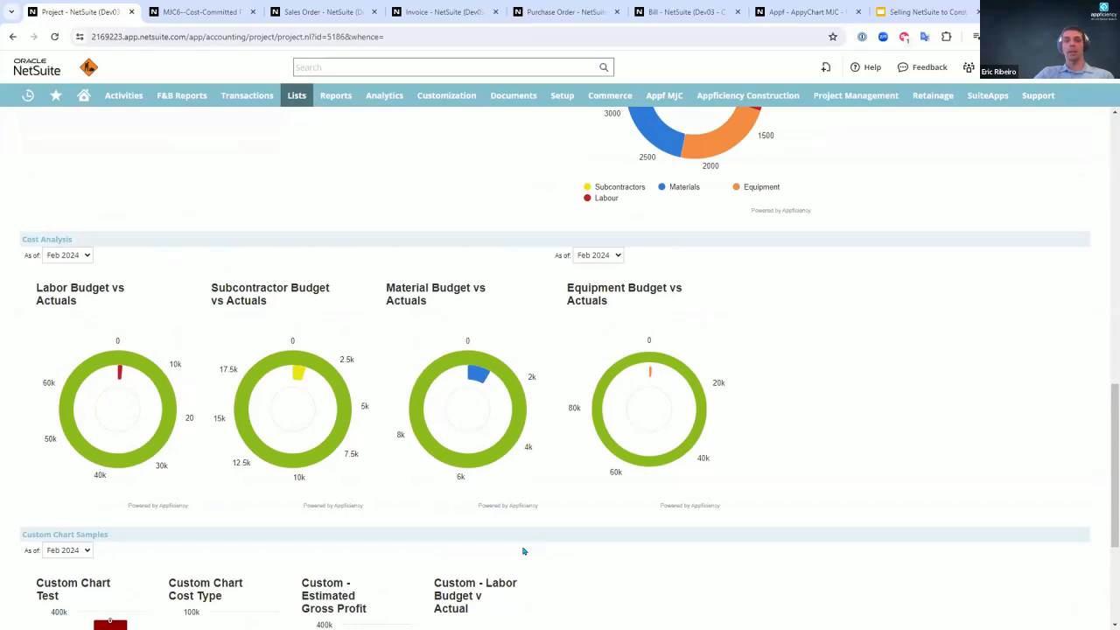
mouse_move(520, 550)
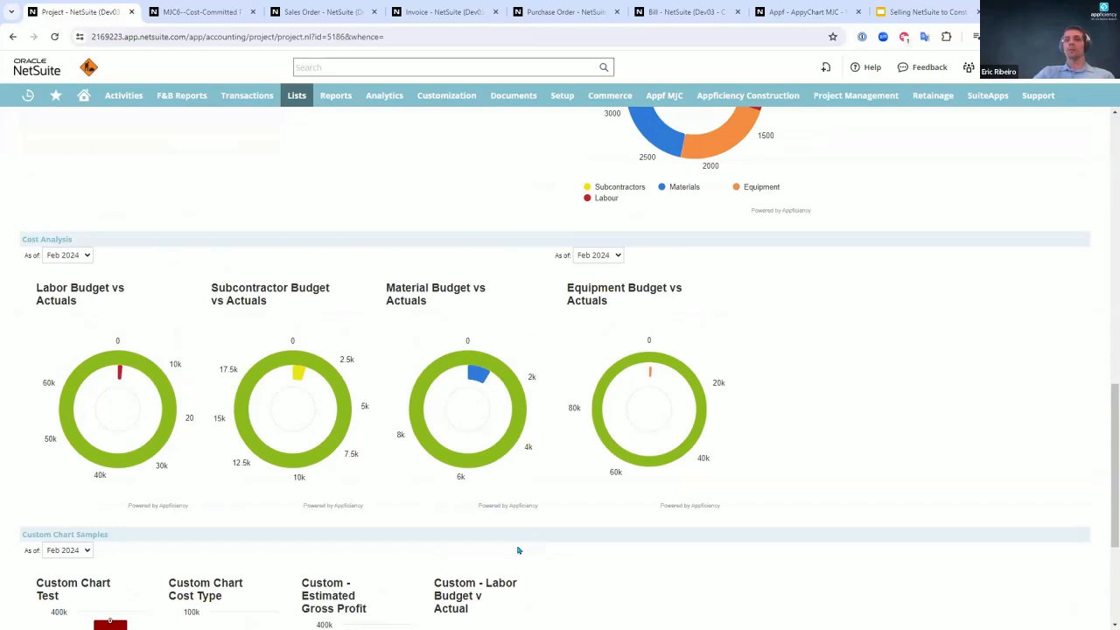
scroll("up", 3)
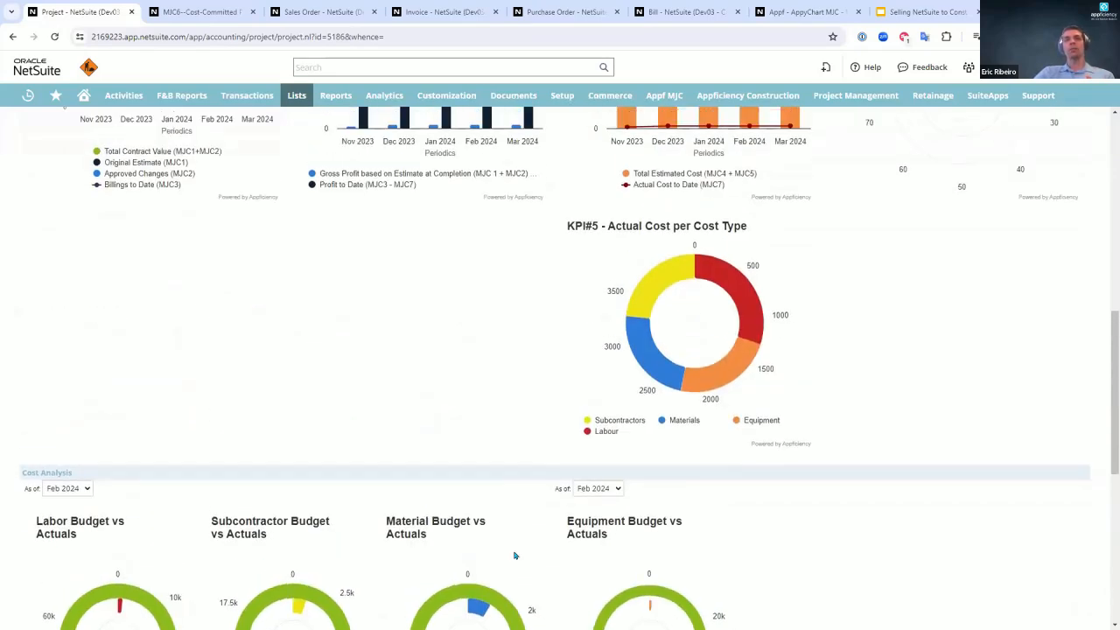
scroll("up", 3)
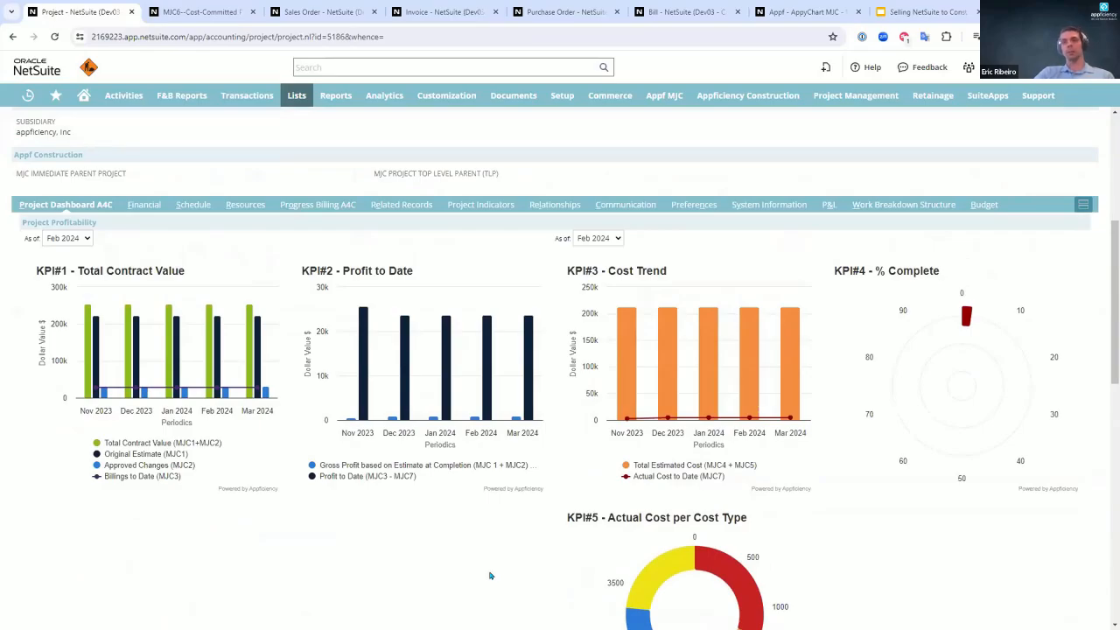